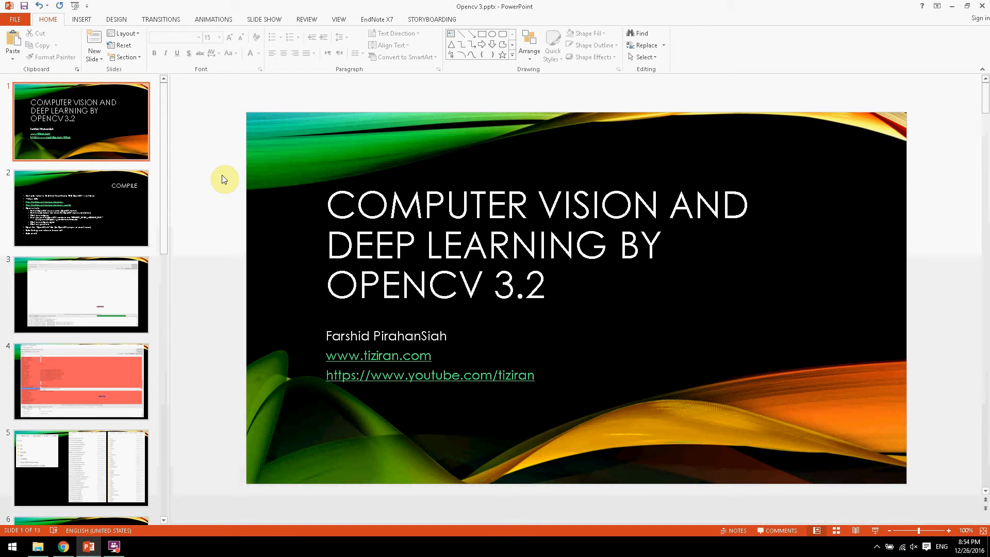
mouse_move(137, 223)
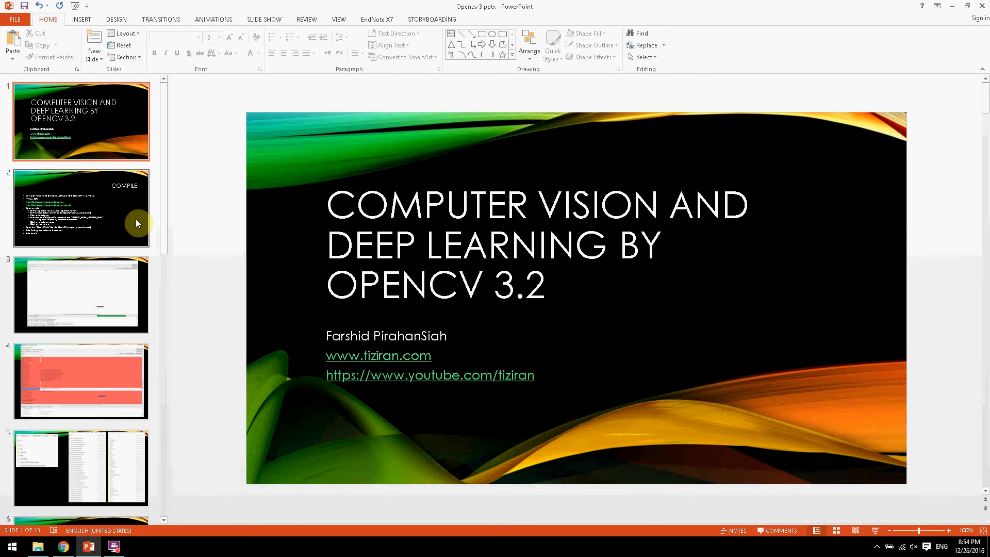
Step: Return to the slides and step through the Compile, OpenCV folders and Introduction slides
left_click(63, 546)
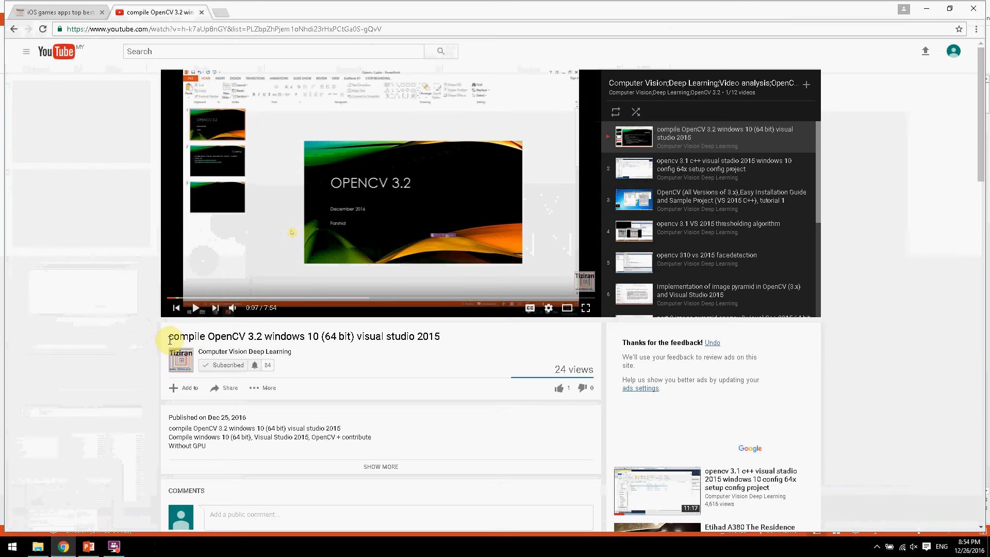
mouse_move(249, 336)
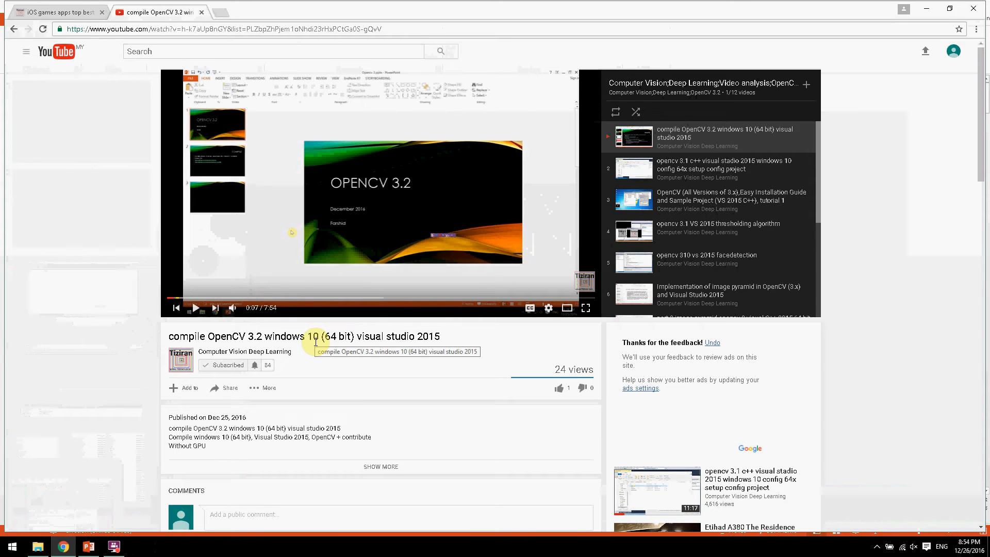
mouse_move(127, 445)
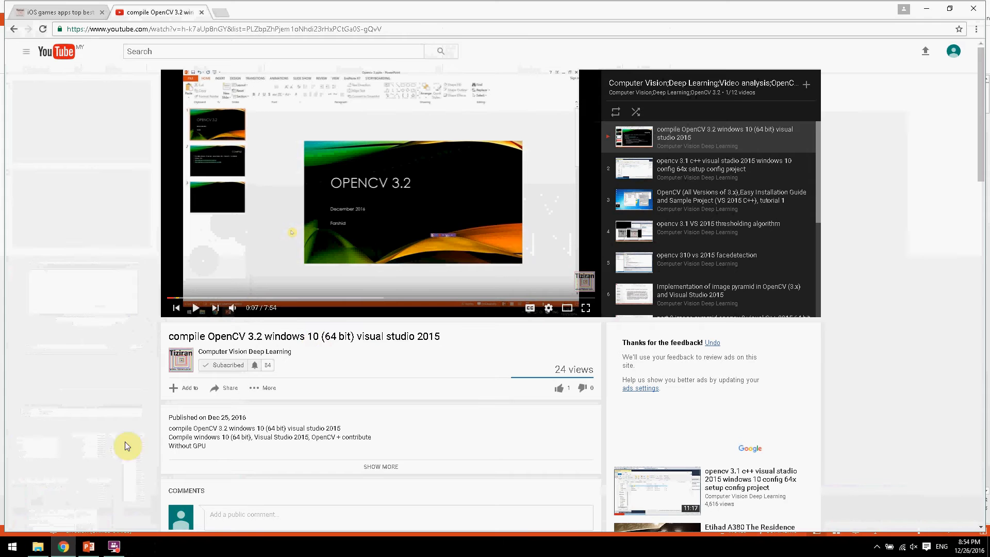
left_click(88, 546)
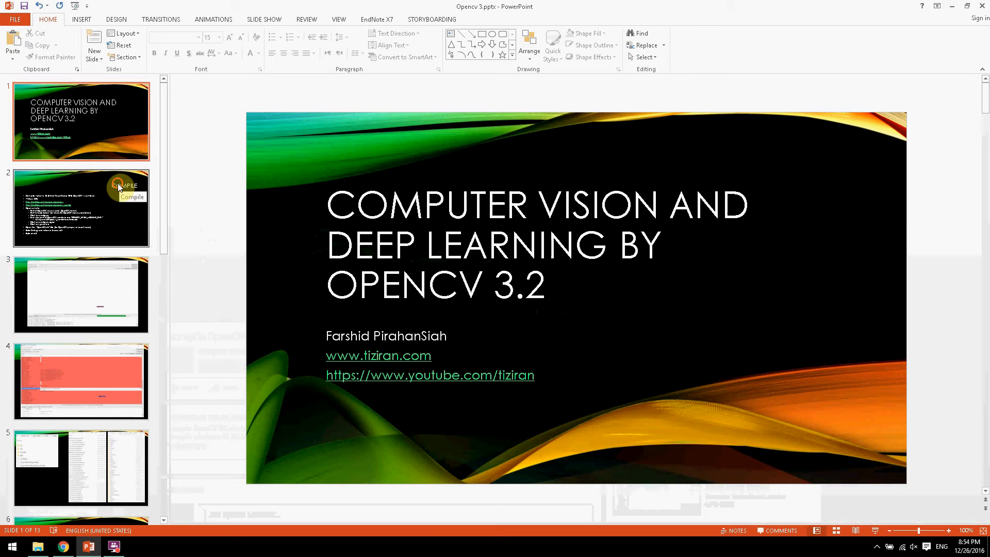
left_click(81, 207)
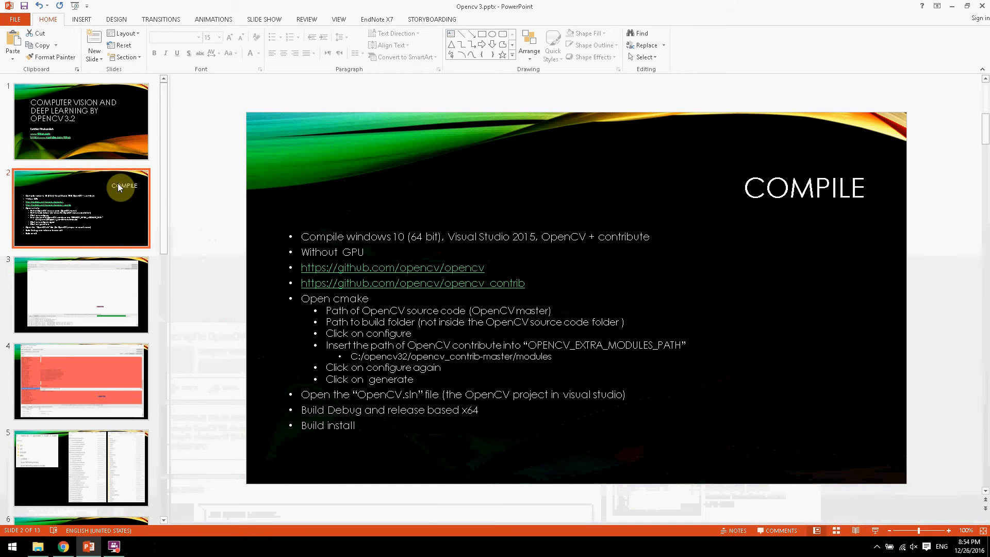
left_click(81, 293)
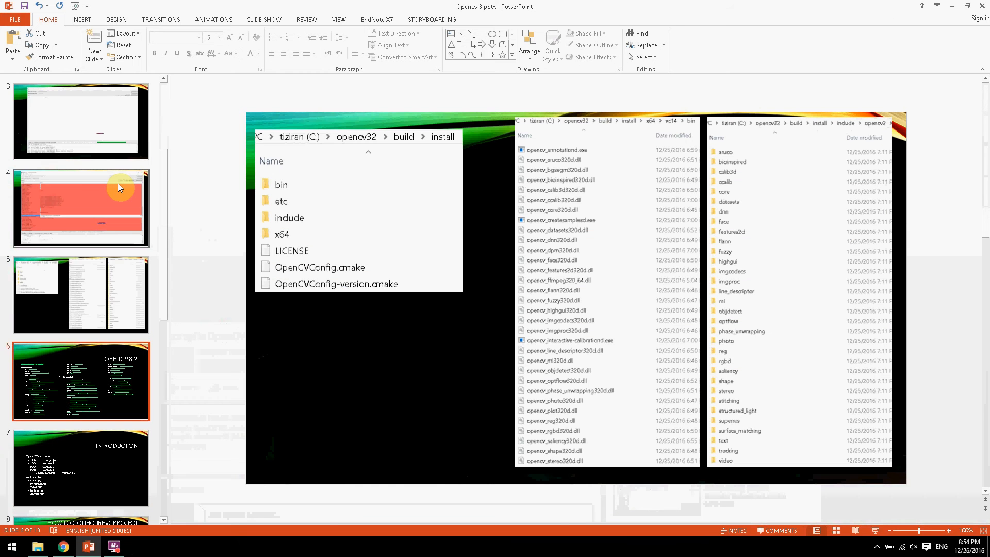
left_click(80, 466)
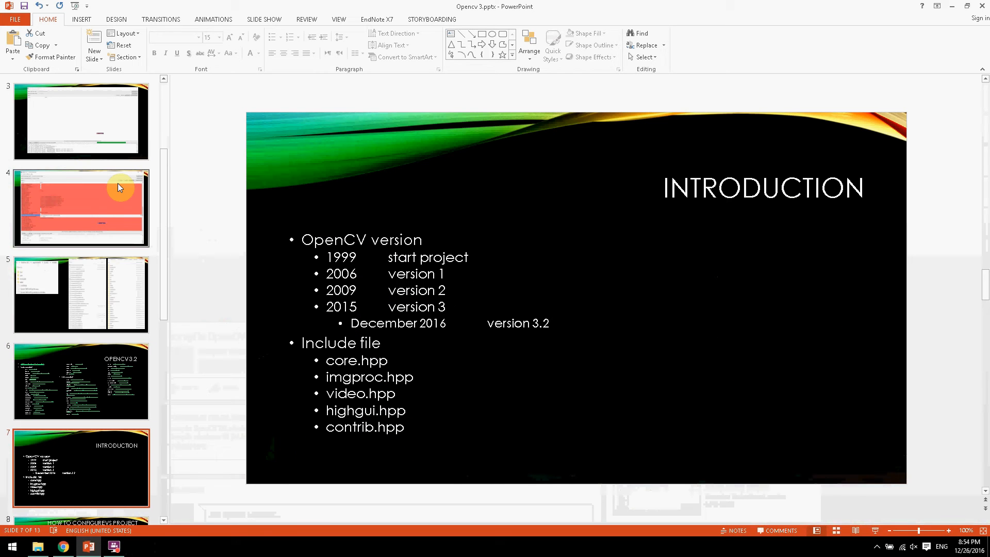
scroll("down", 3)
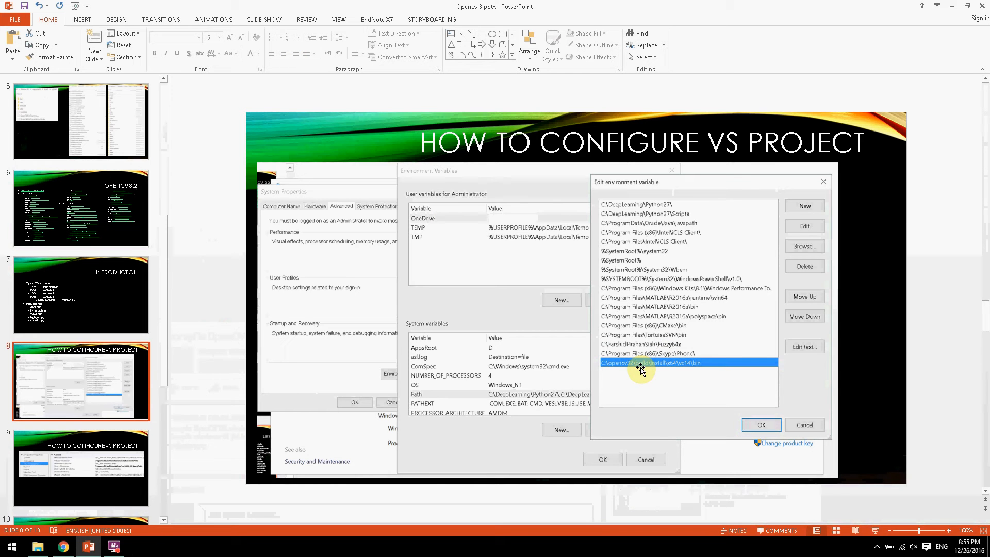
mouse_move(622, 371)
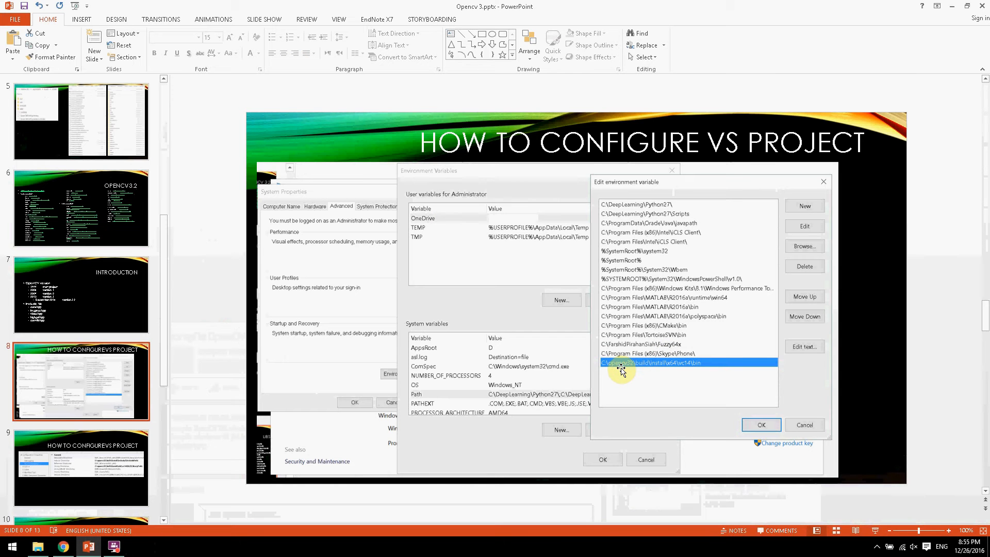
mouse_move(694, 368)
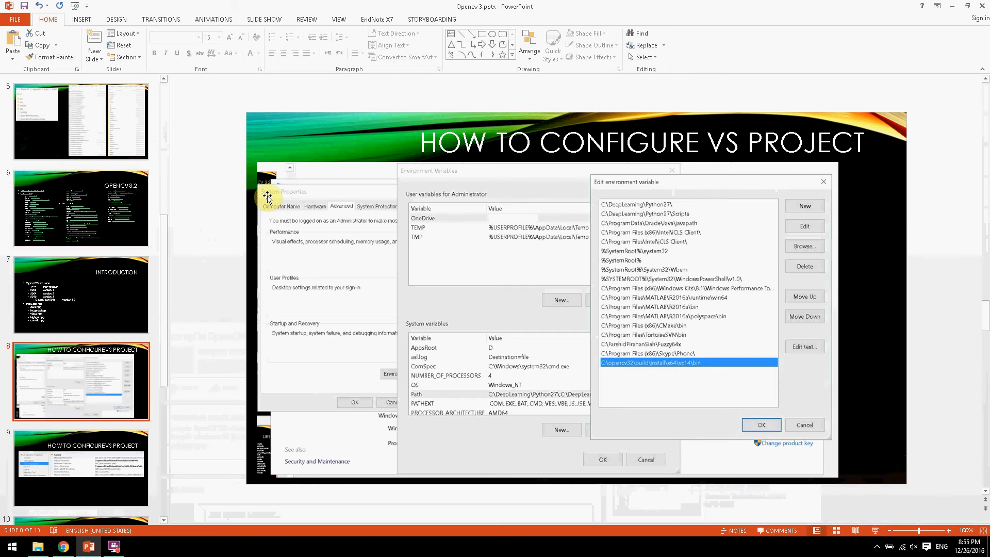
mouse_move(385, 382)
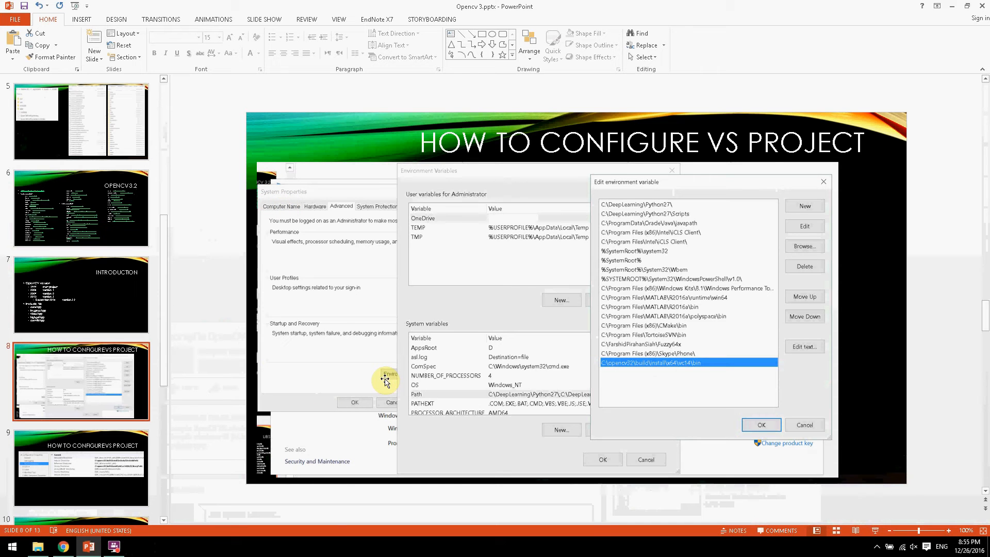
mouse_move(445, 243)
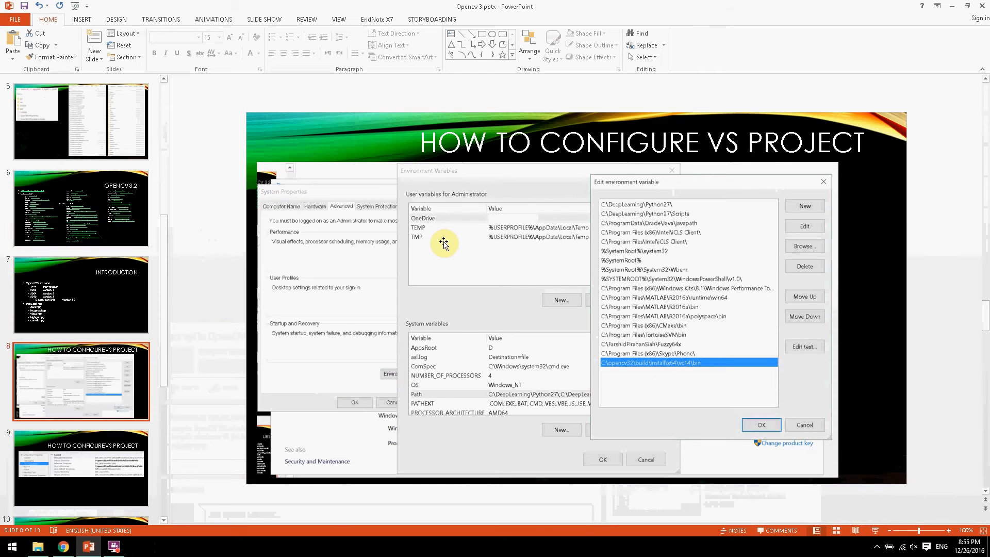
mouse_move(415, 397)
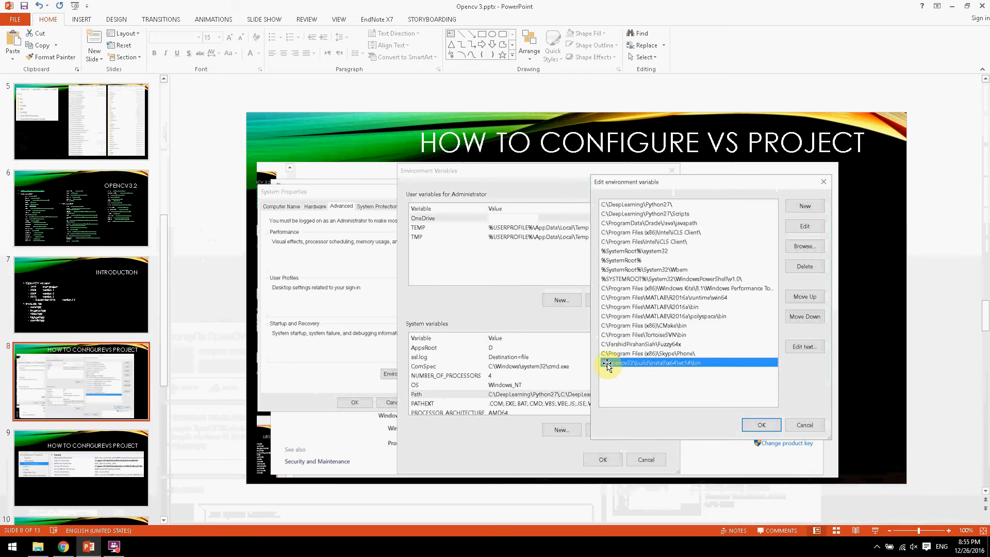
mouse_move(658, 383)
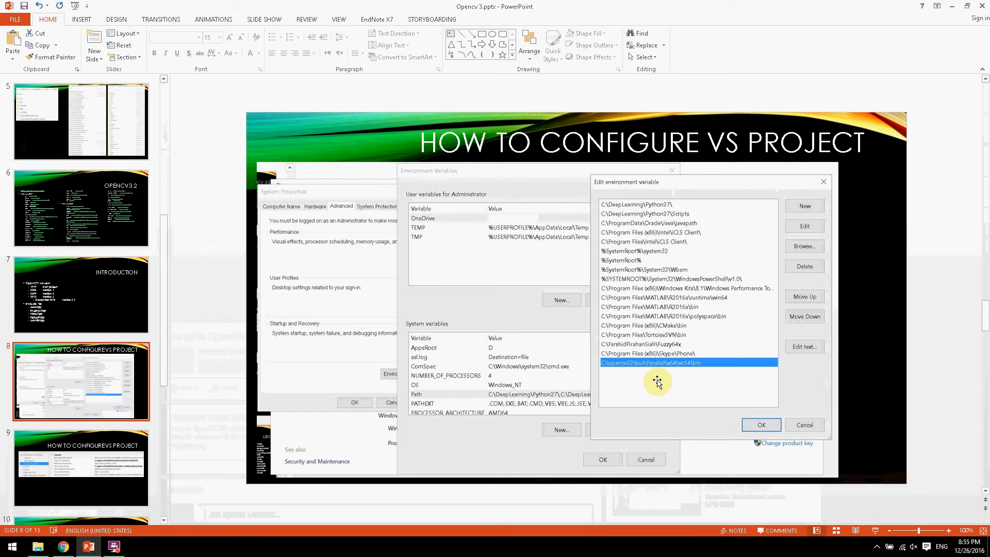
mouse_move(676, 369)
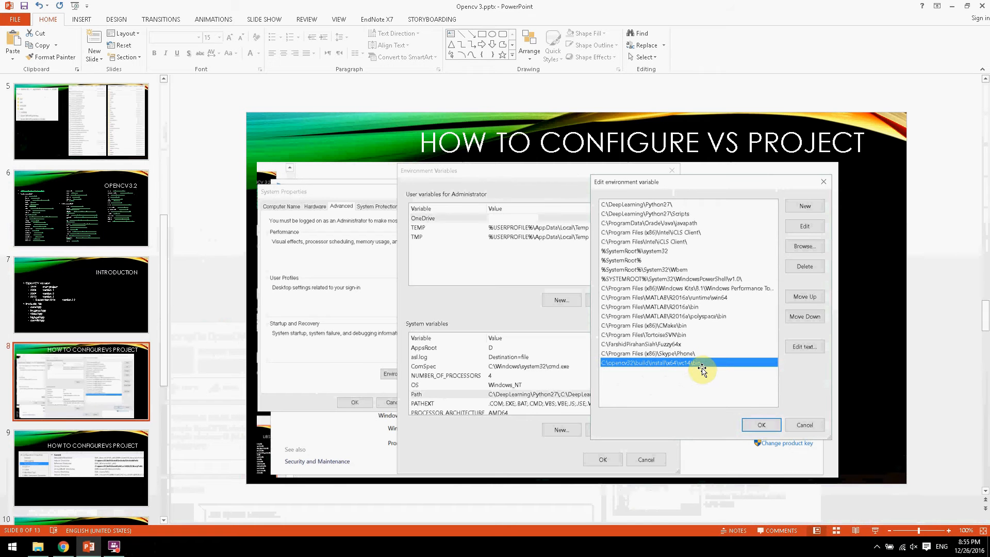
mouse_move(116, 458)
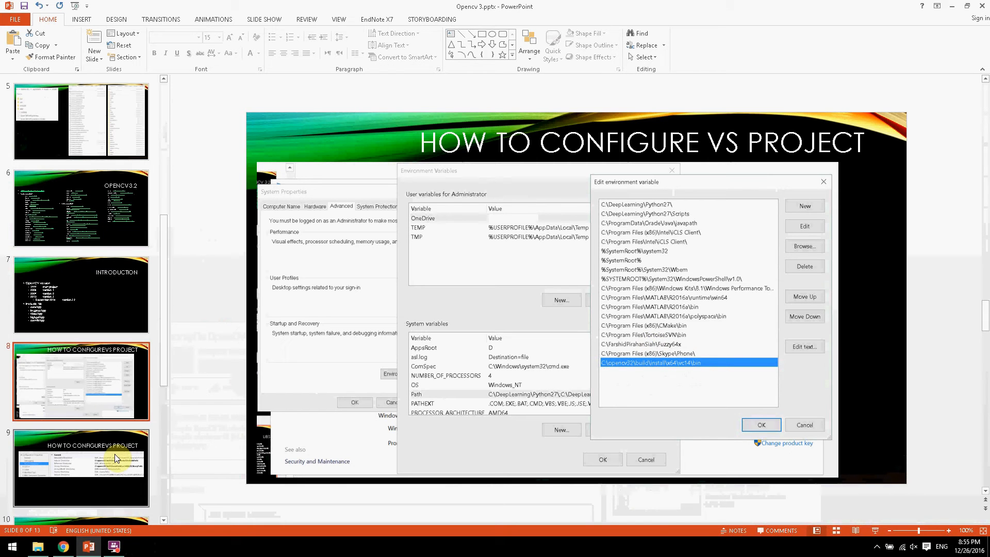
mouse_move(114, 458)
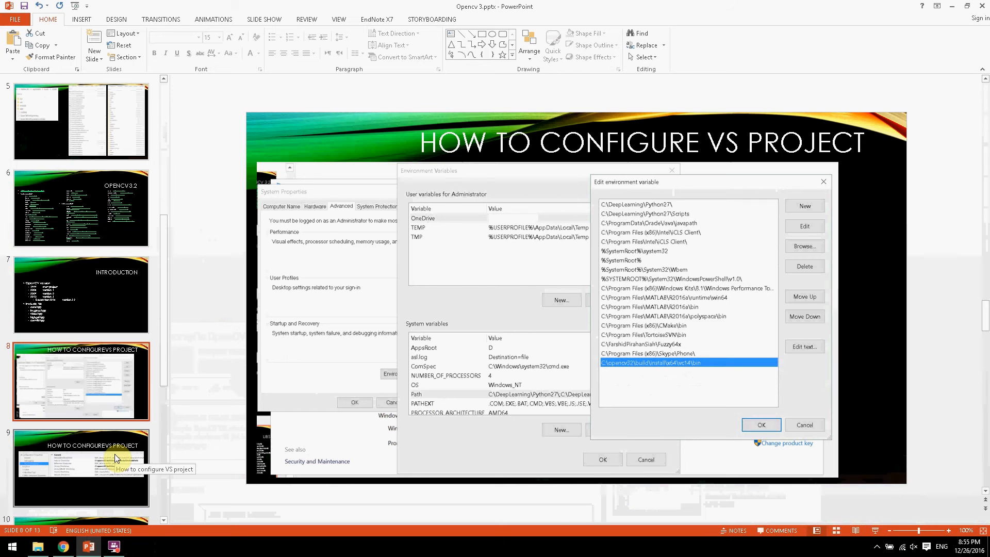
Step: Show the include/library directories slide, then the additional library dependencies slide
left_click(81, 468)
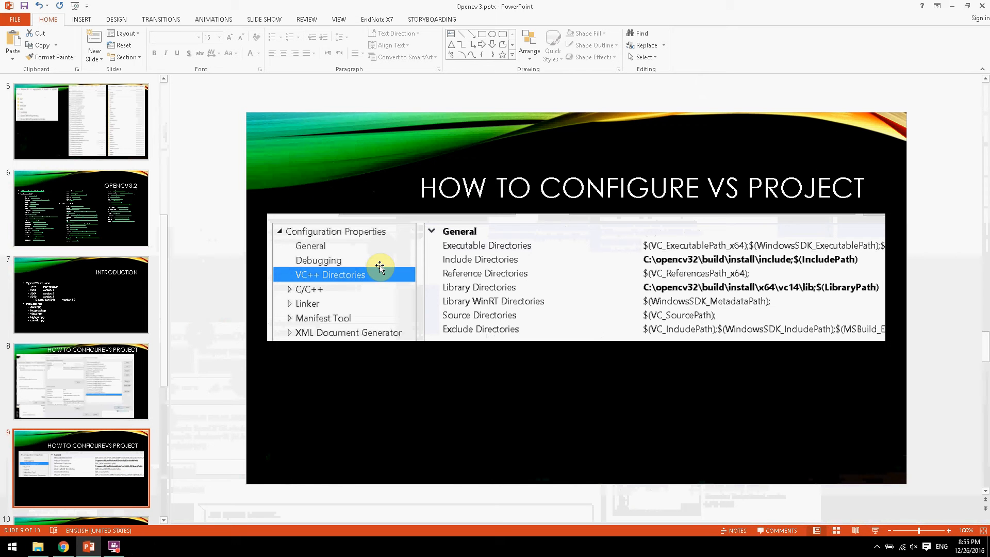
mouse_move(309, 278)
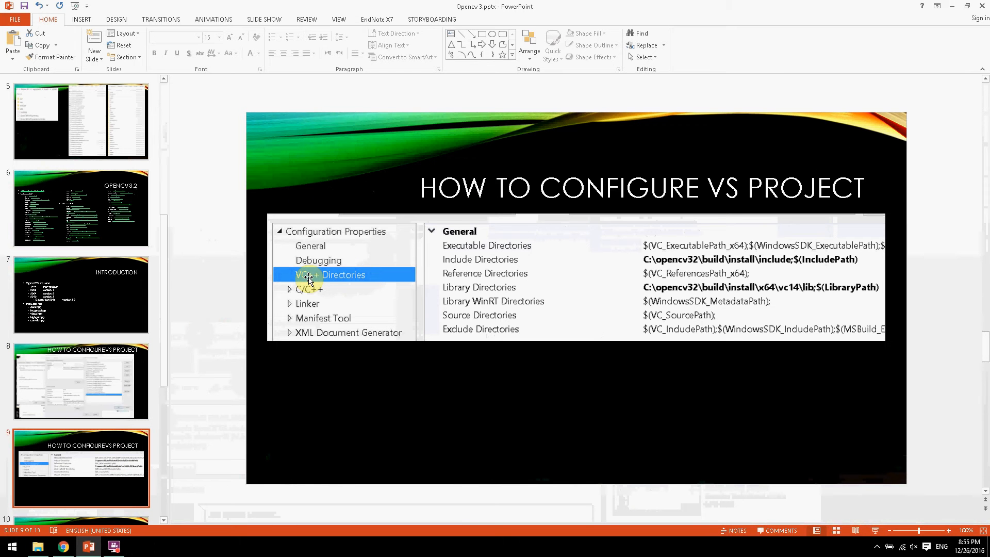
mouse_move(343, 280)
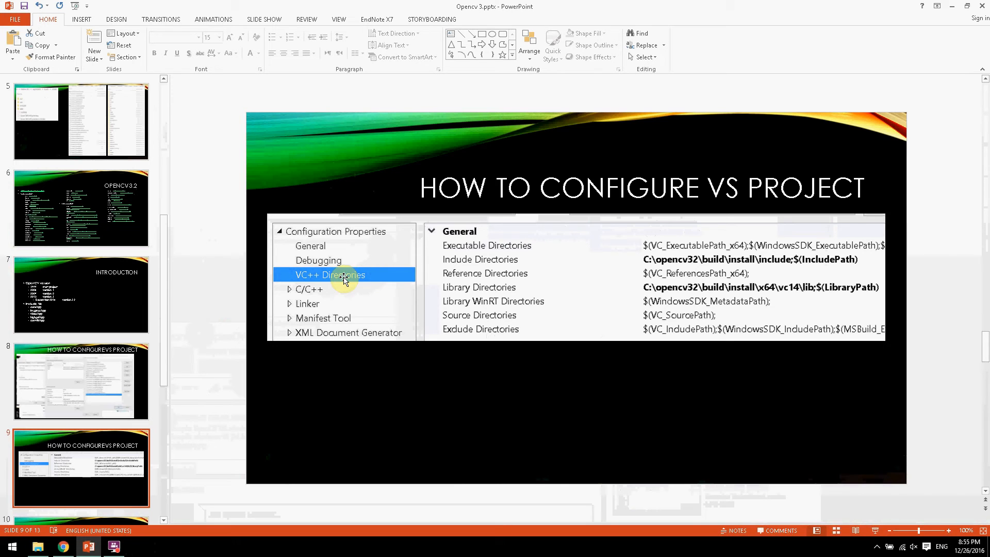
mouse_move(755, 261)
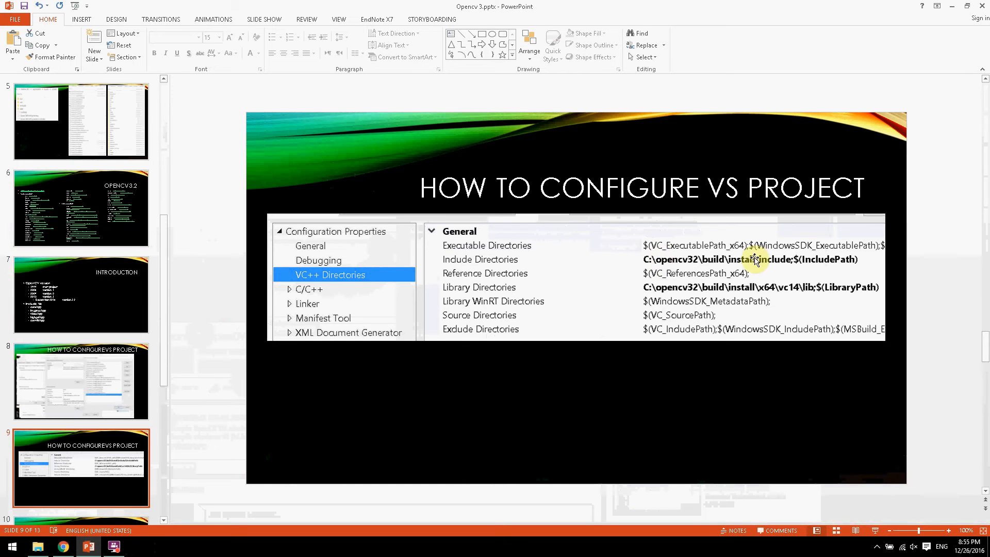
mouse_move(816, 288)
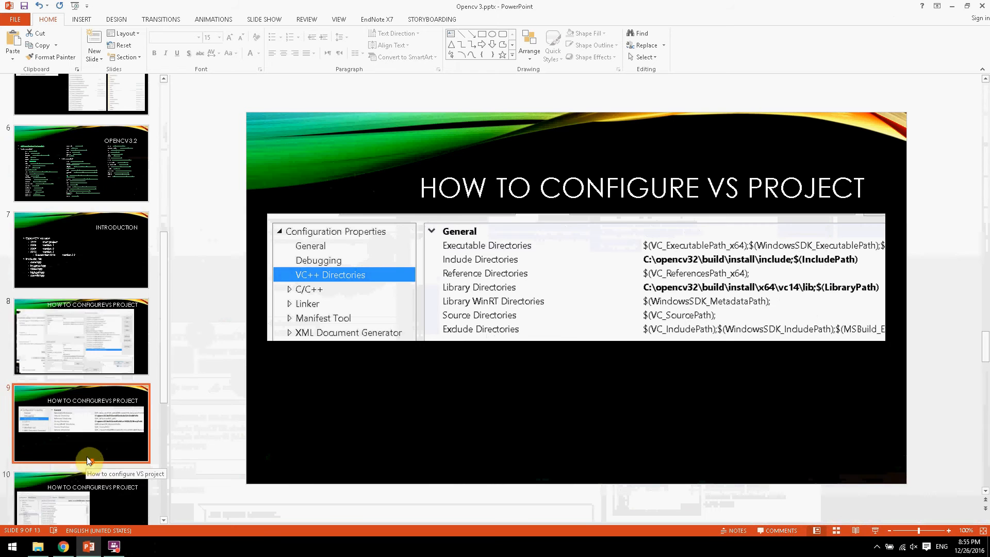
left_click(81, 379)
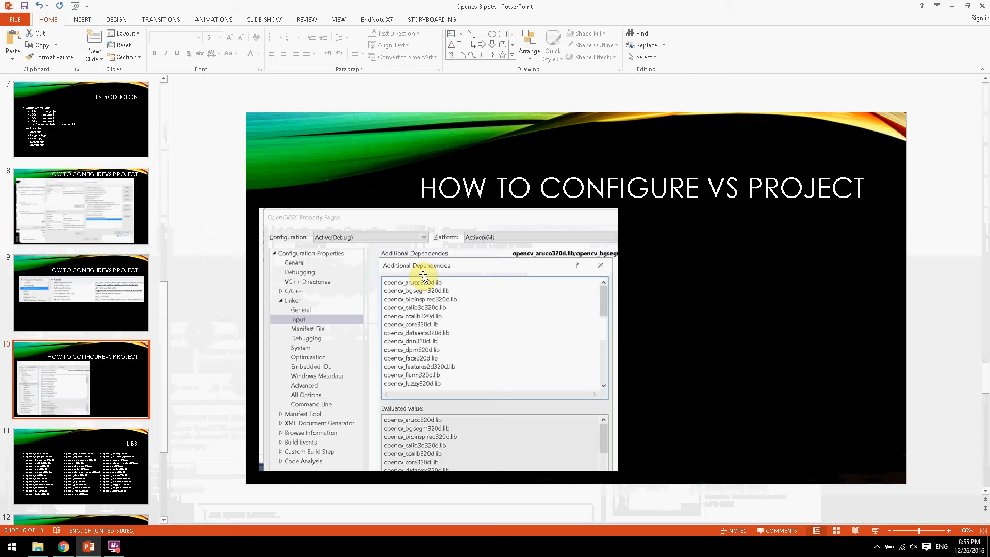
mouse_move(452, 285)
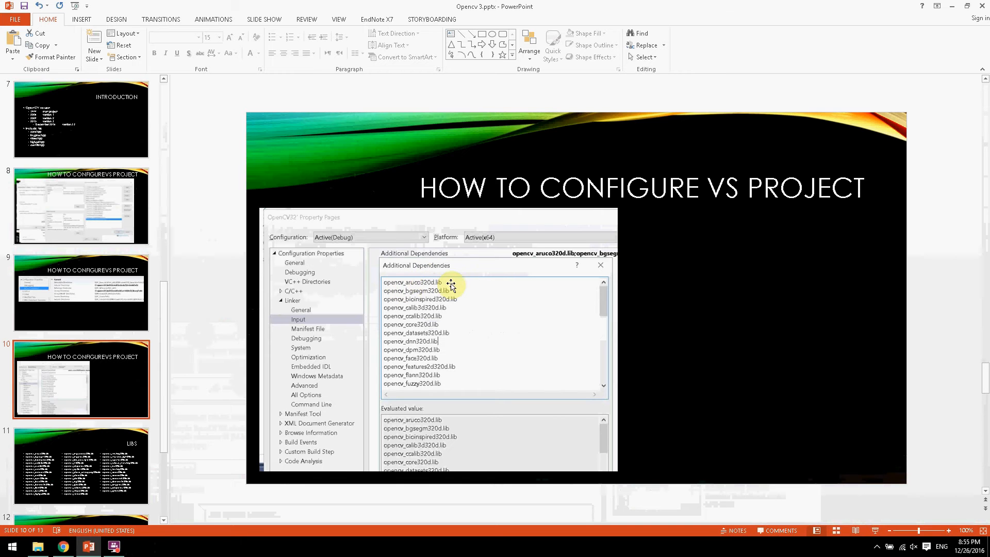
mouse_move(331, 360)
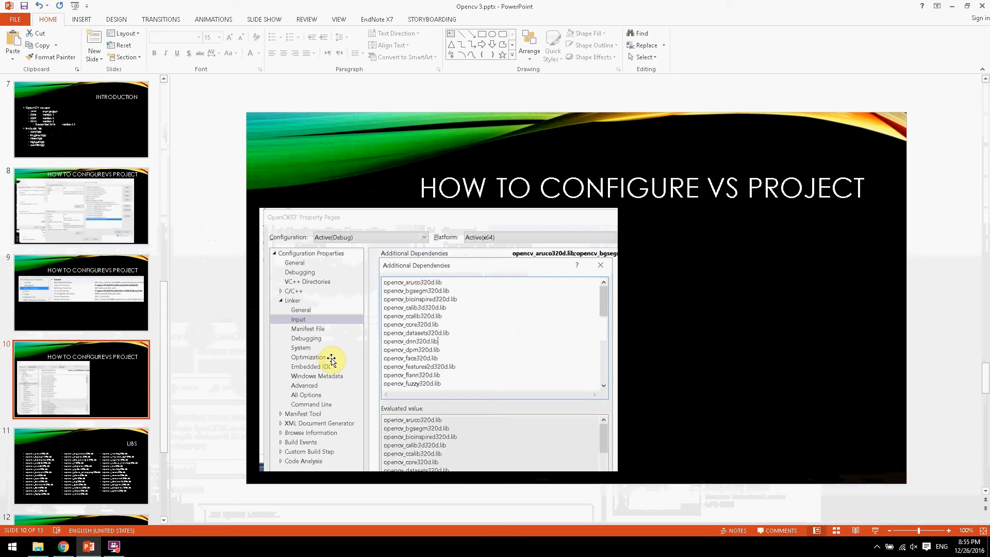
Step: Show the LIBS library-files slide, then the First Program sample code slide
left_click(80, 466)
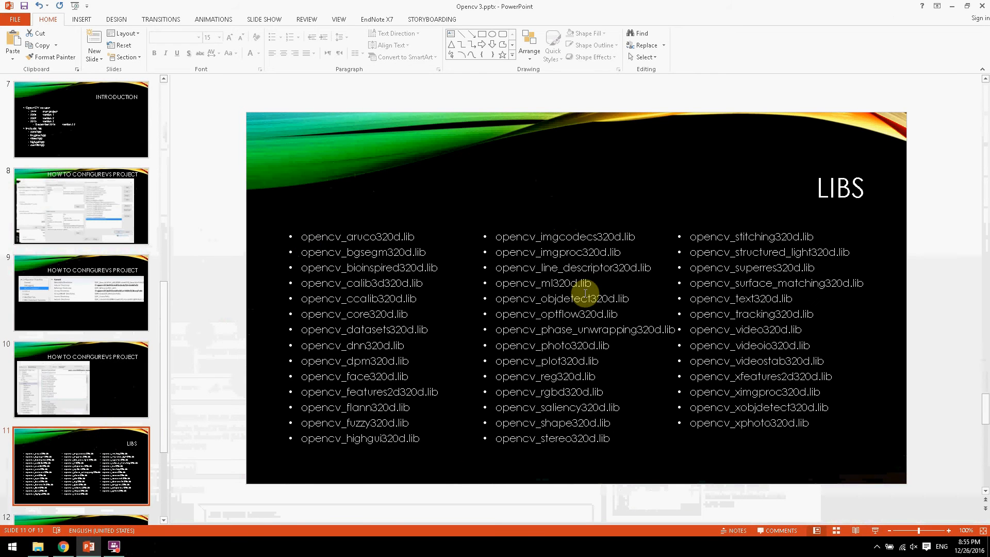
mouse_move(653, 292)
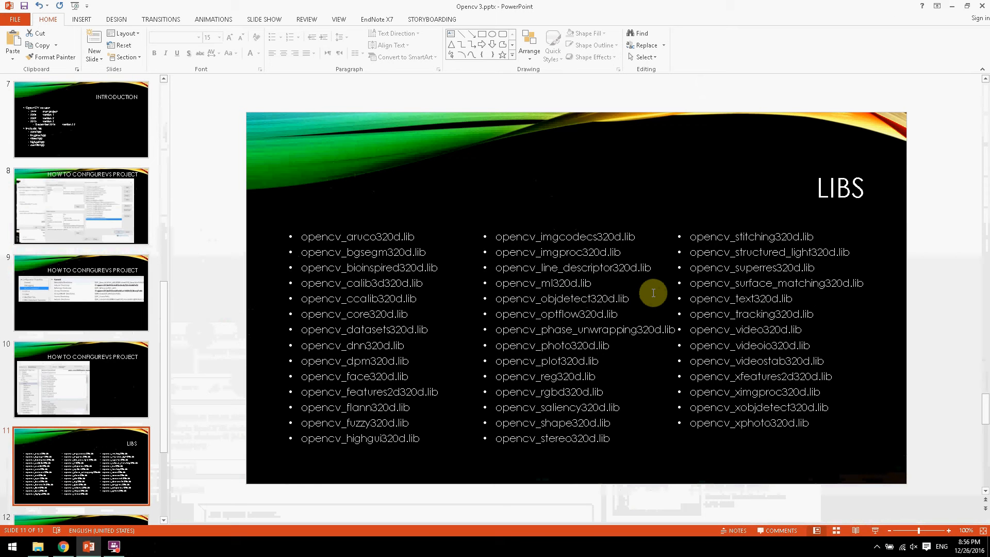
mouse_move(72, 437)
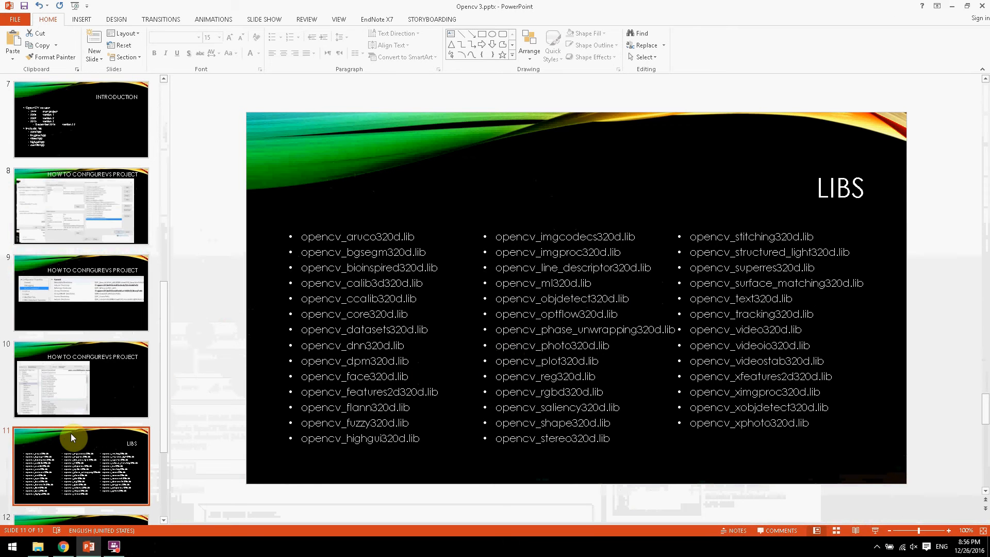
left_click(81, 385)
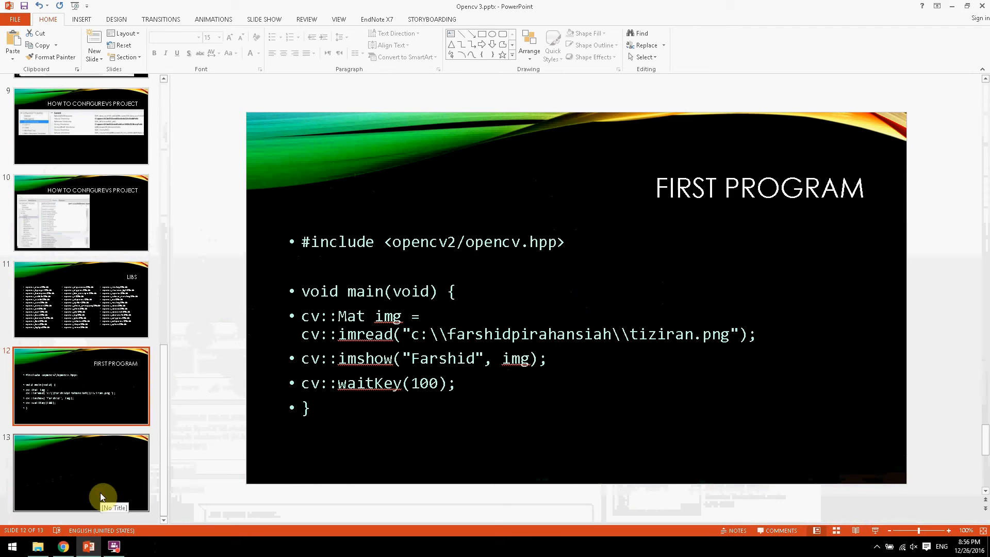
mouse_move(301, 321)
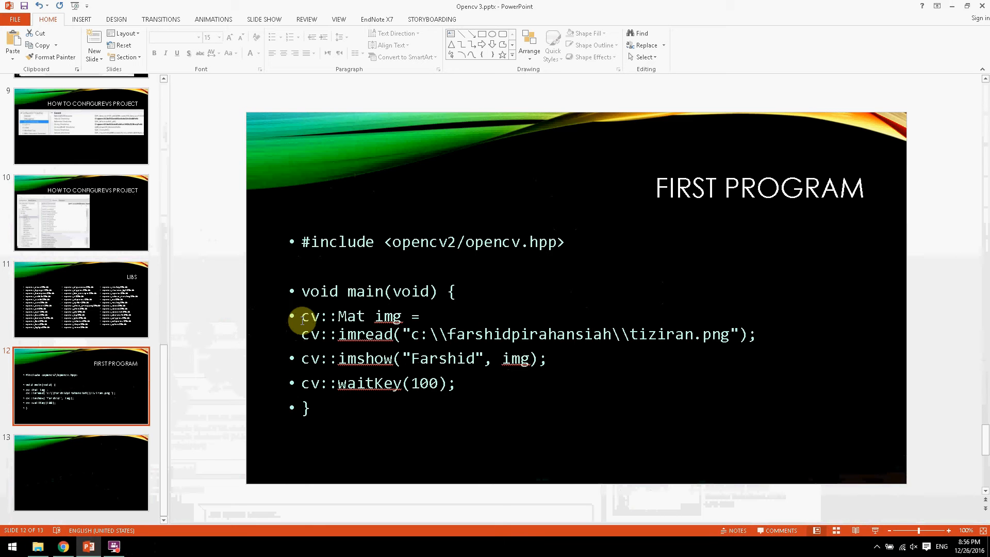
left_click(113, 546)
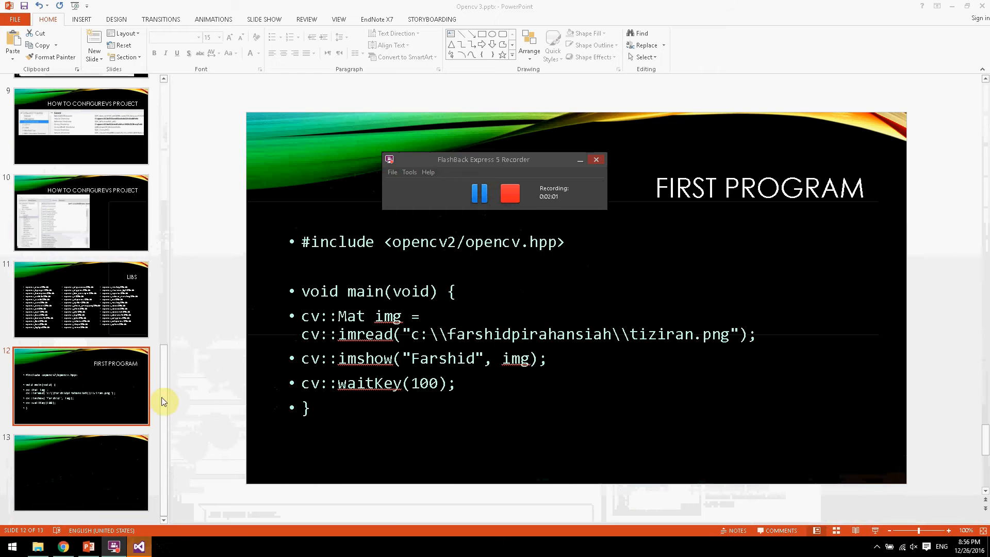
Step: Switch from PowerPoint to the Visual Studio 2015 Start Page
left_click(138, 546)
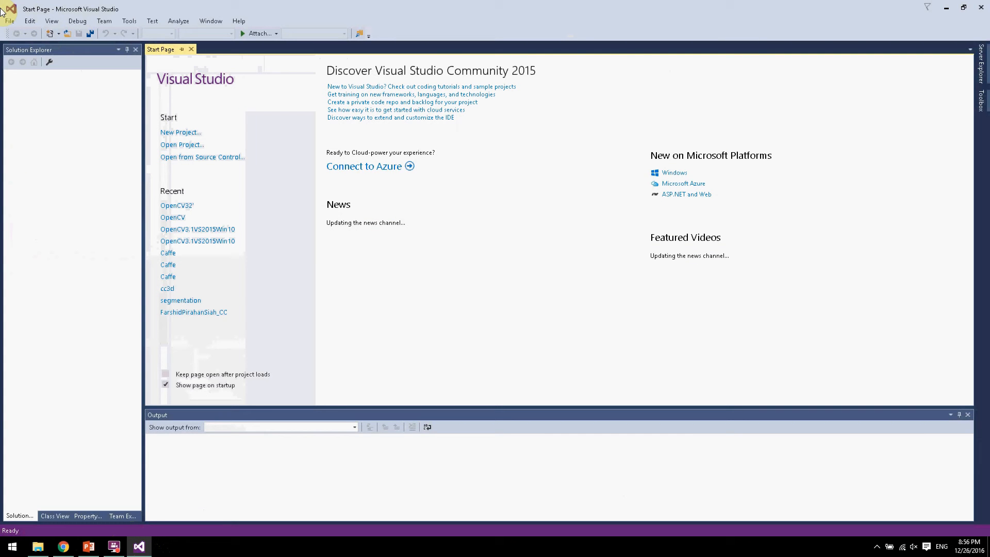
mouse_move(156, 131)
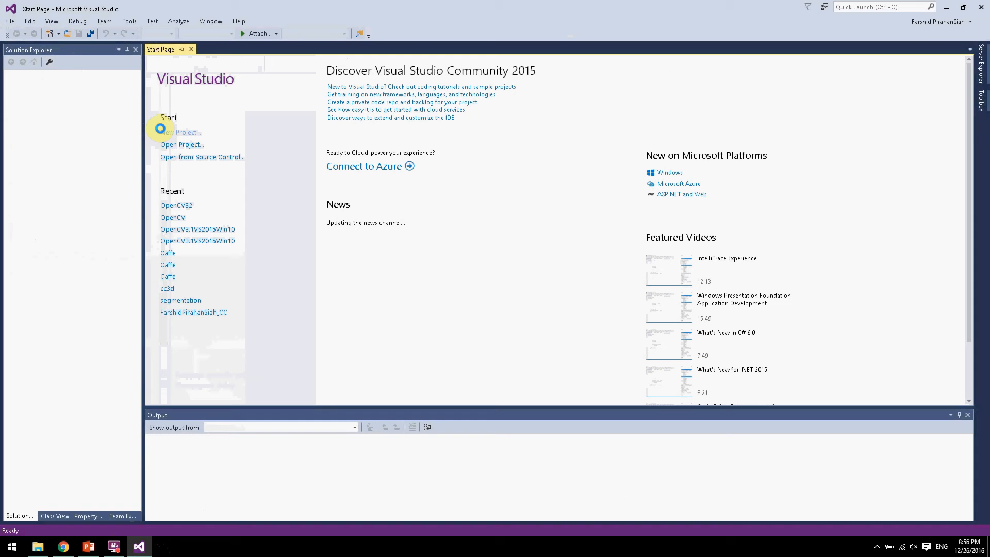
mouse_move(140, 116)
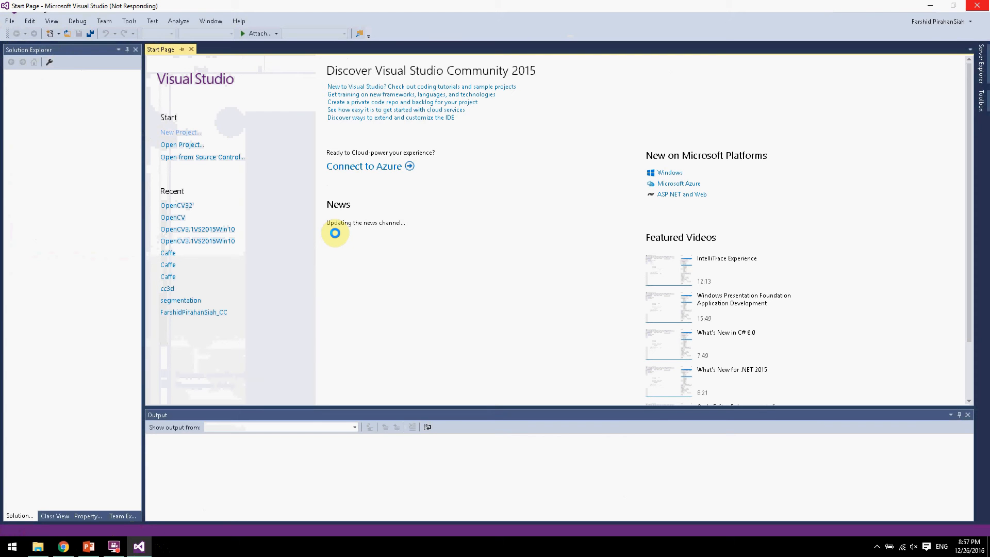
Step: Create a Visual C++ Win32 Console Application project named 'testOpencv'
left_click(180, 132)
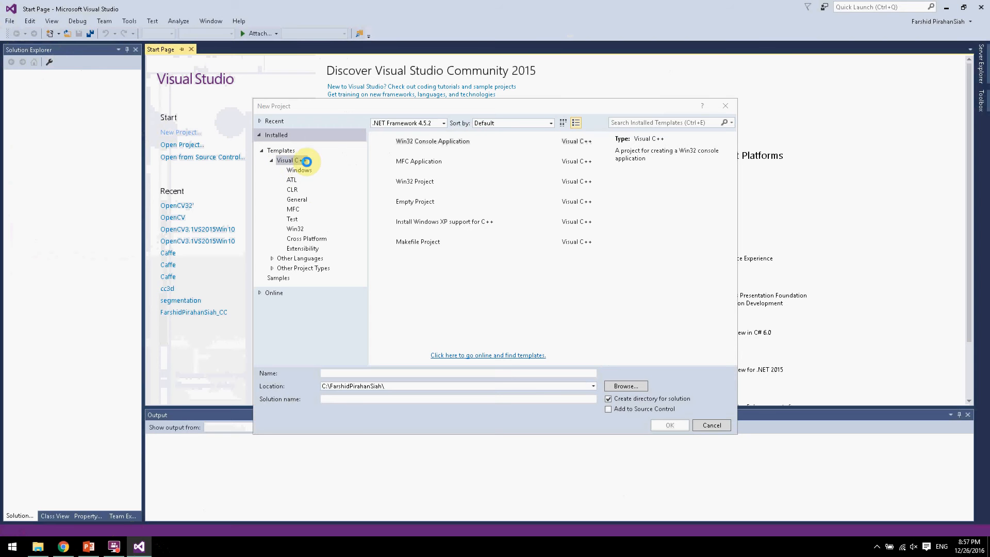
mouse_move(407, 138)
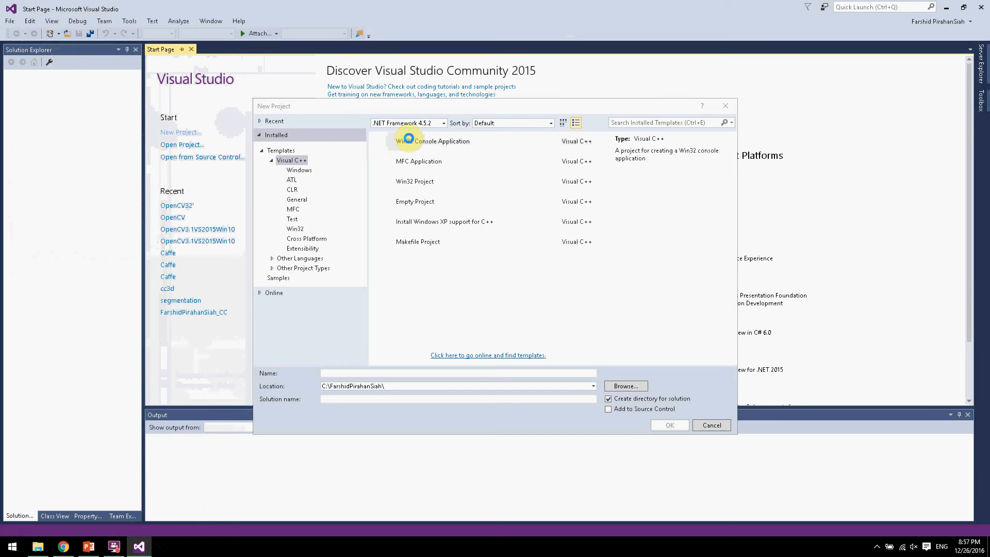
left_click(433, 141)
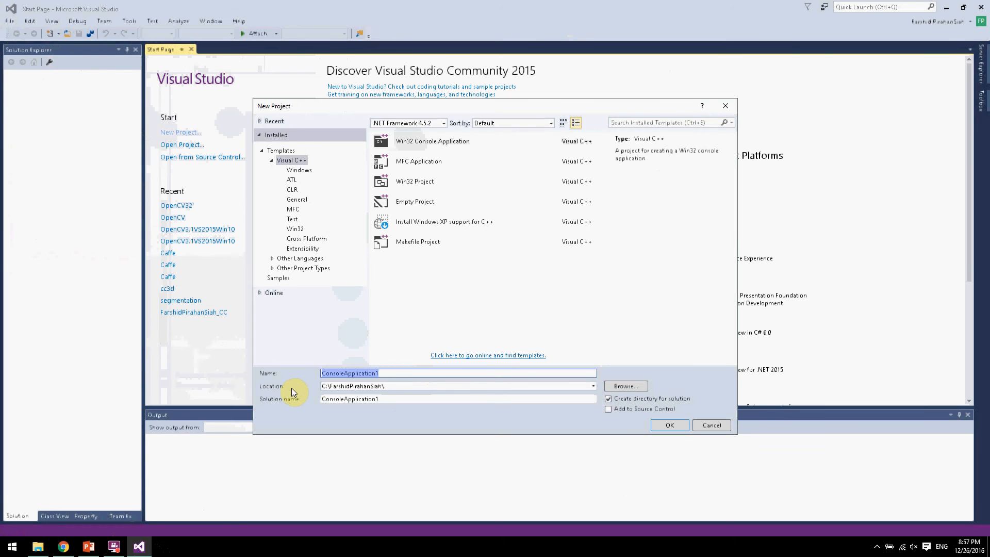
type("testO")
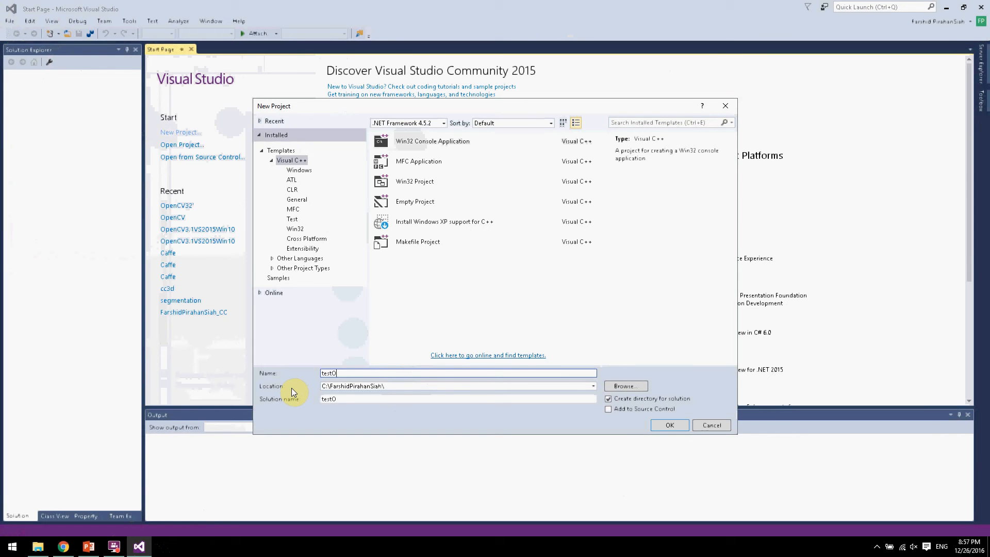
type("pencv")
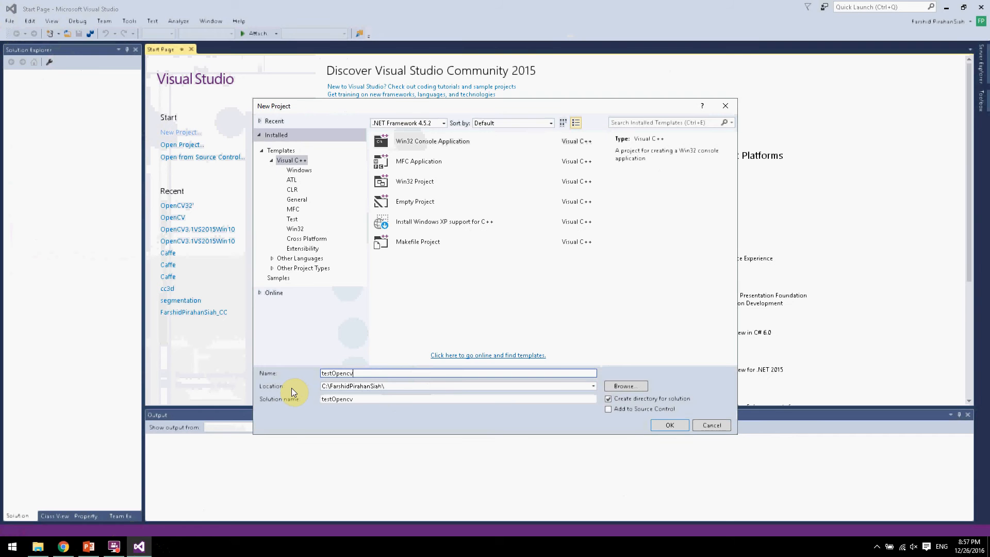
mouse_move(669, 425)
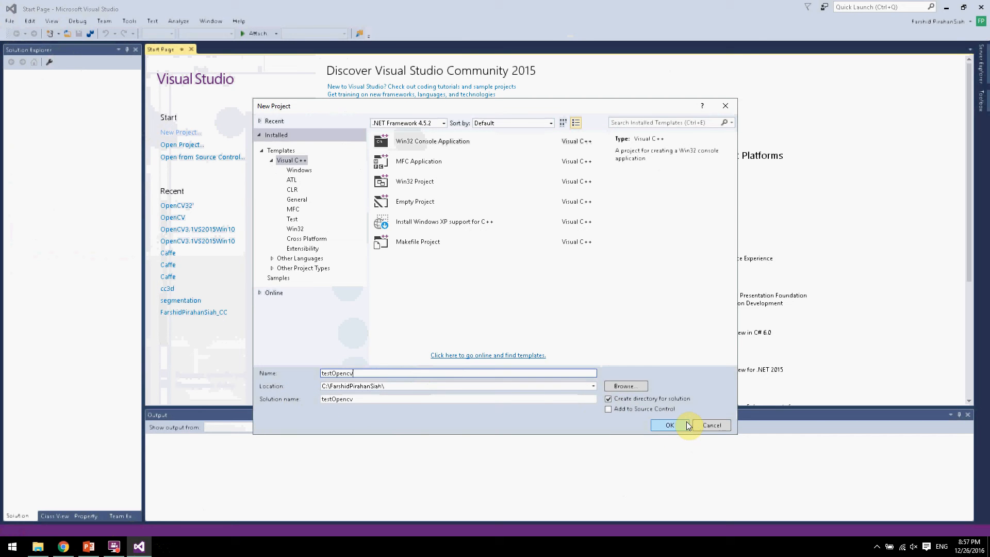
left_click(668, 425)
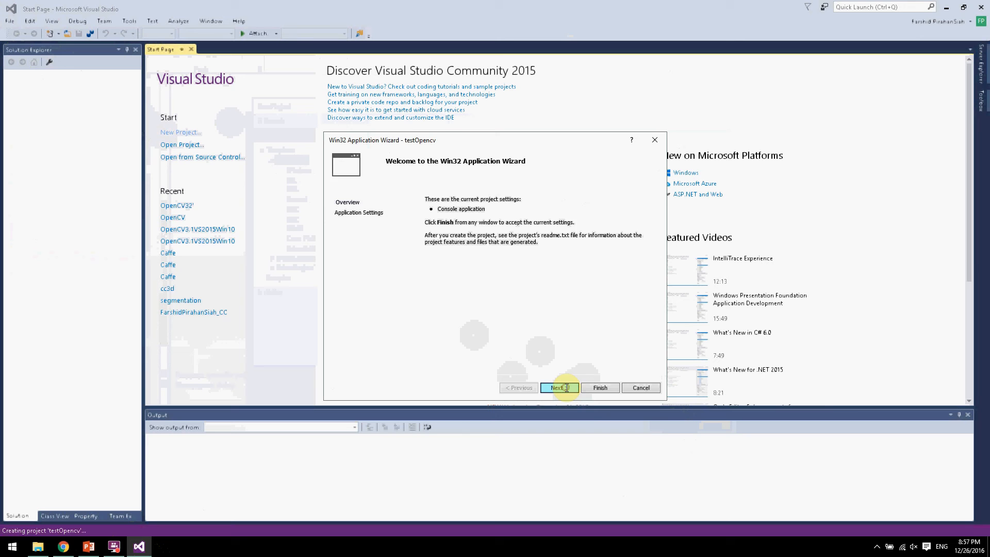
Step: In the Win32 wizard, disable Precompiled header, enable Empty project, and finish
left_click(558, 388)
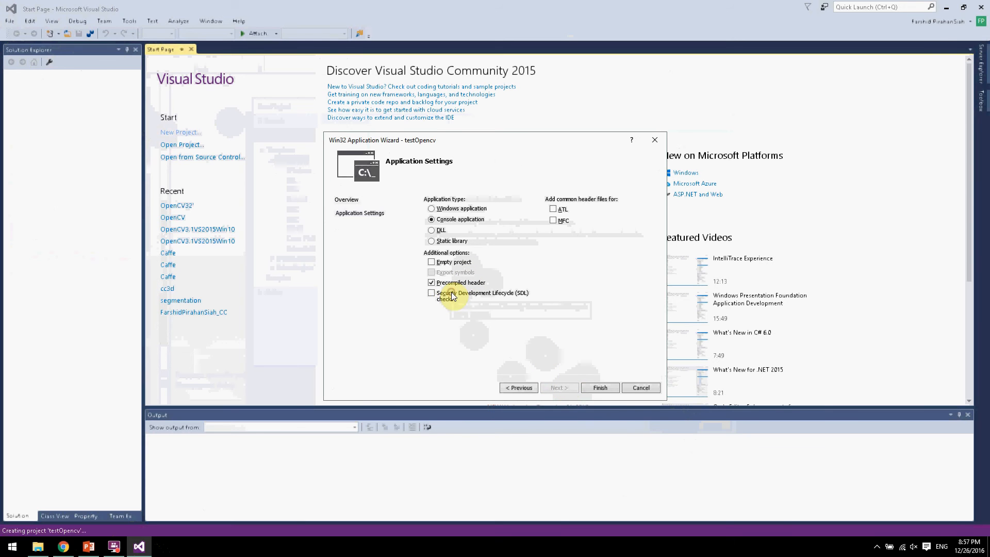
left_click(431, 282)
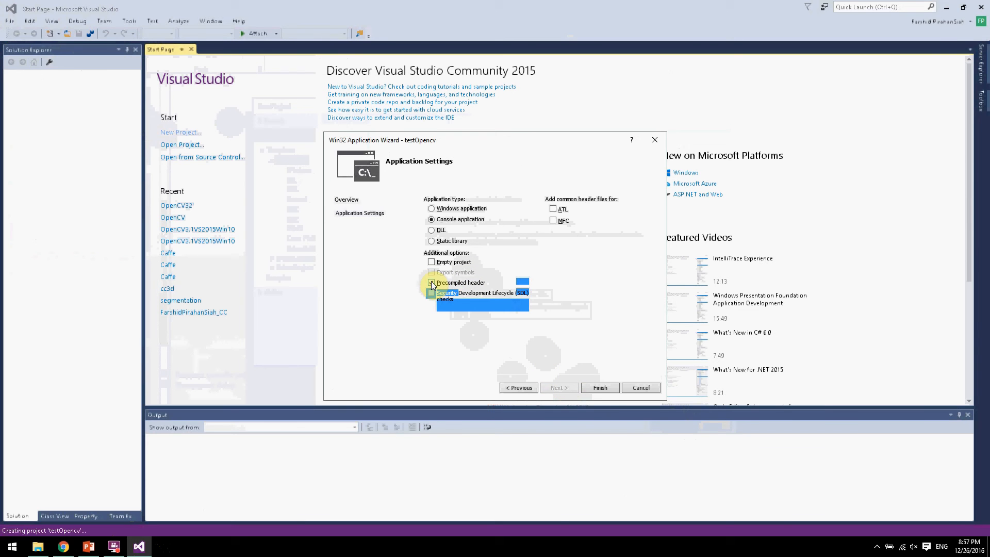
left_click(430, 261)
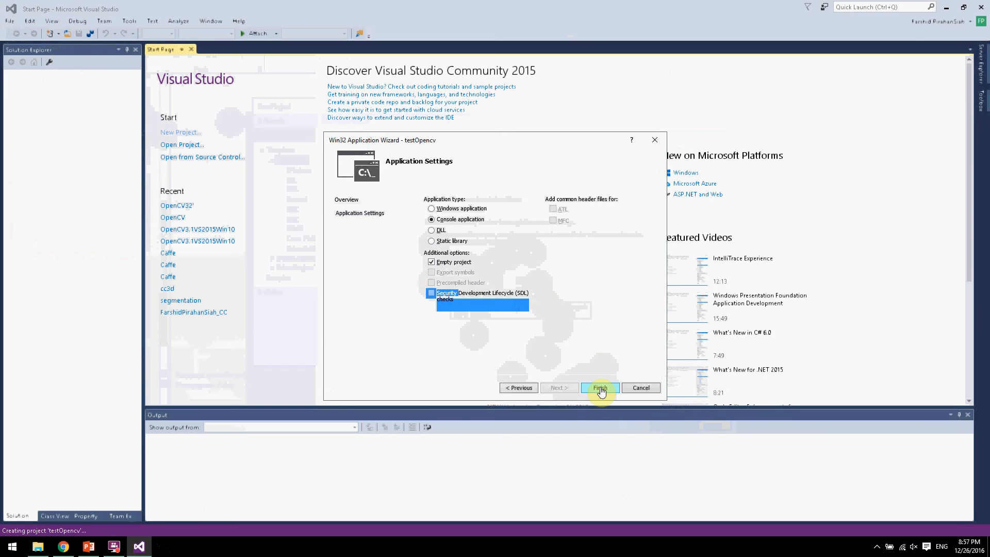
left_click(599, 387)
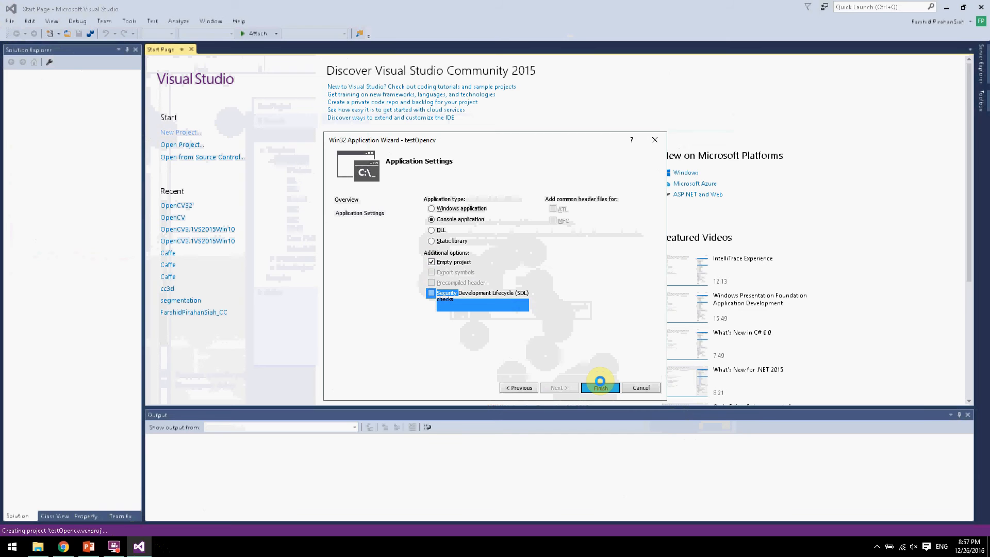
mouse_move(602, 263)
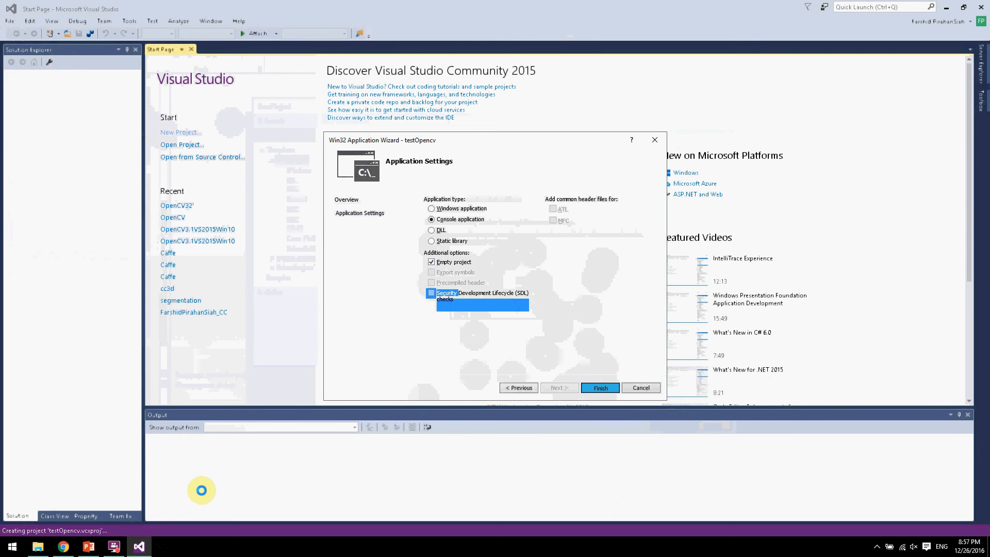
left_click(598, 387)
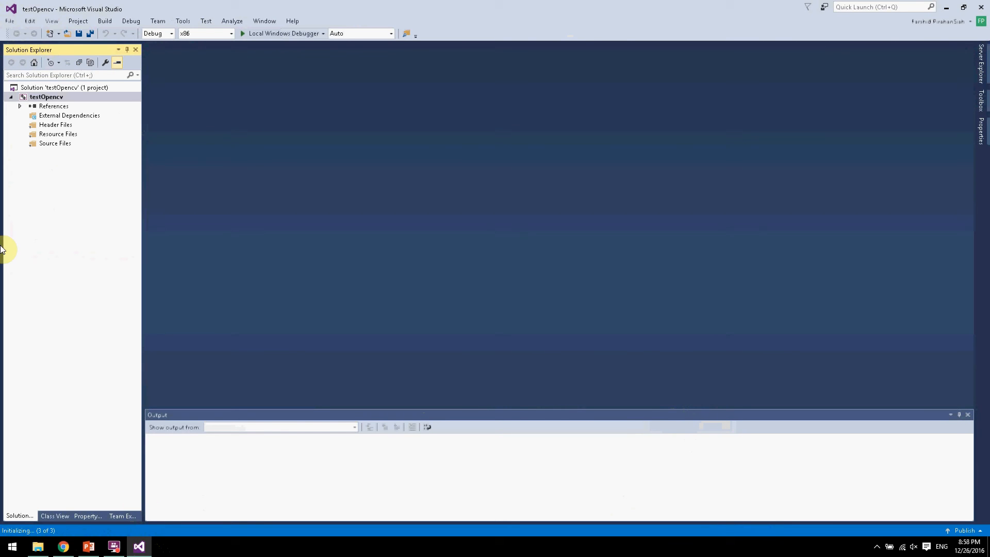
mouse_move(202, 33)
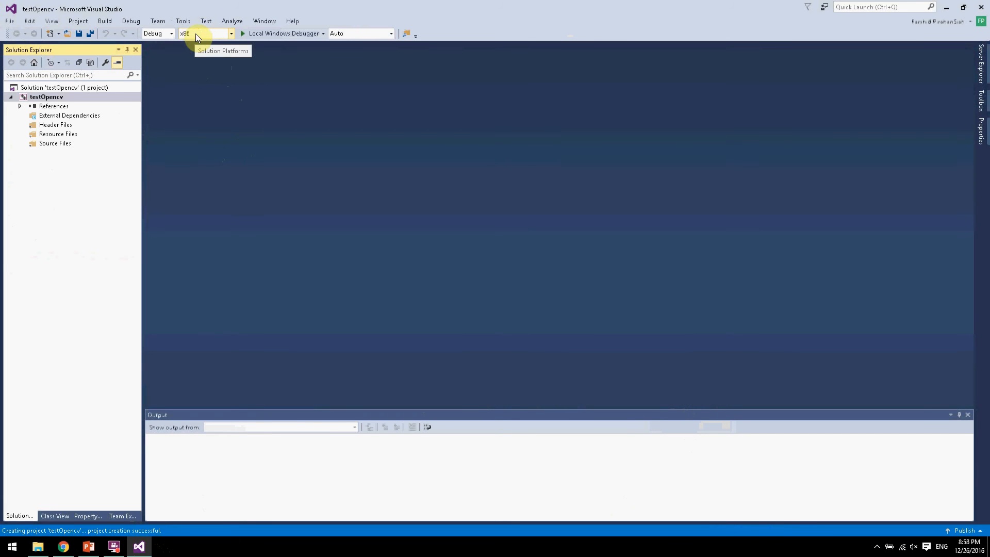
Step: Change the Solution Platforms setting from x86 to x64
left_click(231, 34)
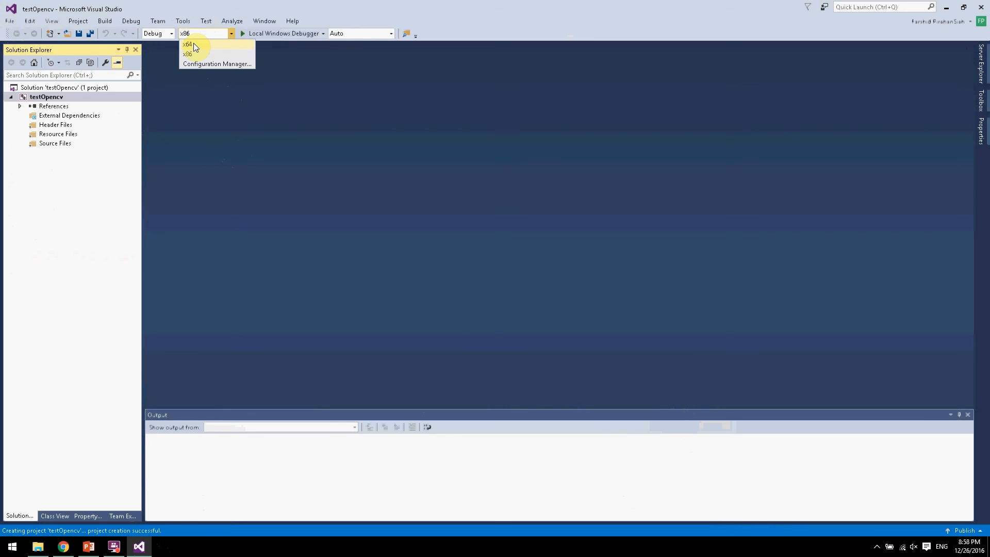
left_click(187, 54)
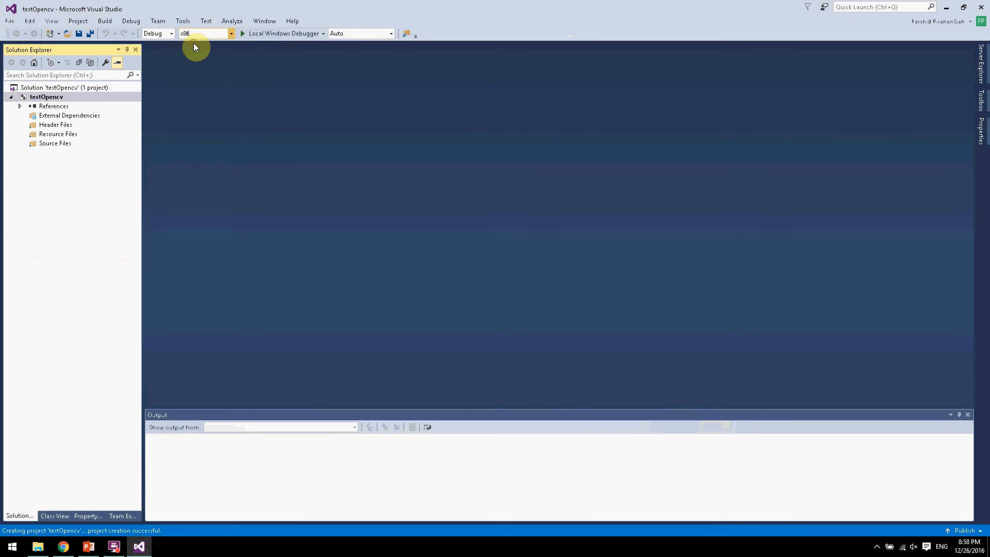
left_click(202, 33)
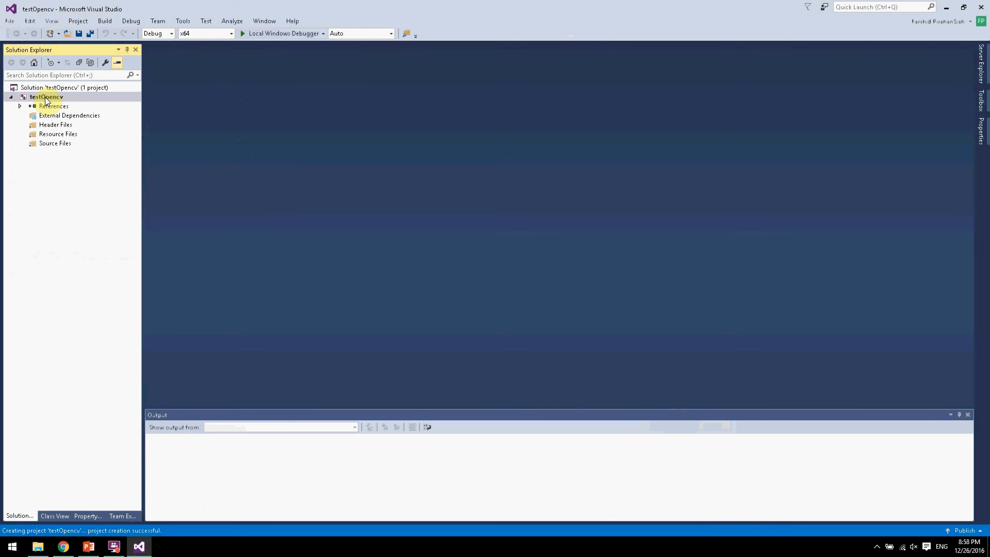
Step: Add C:\opencv32\build\install\include to the VC++ Include Directories in project properties
right_click(44, 96)
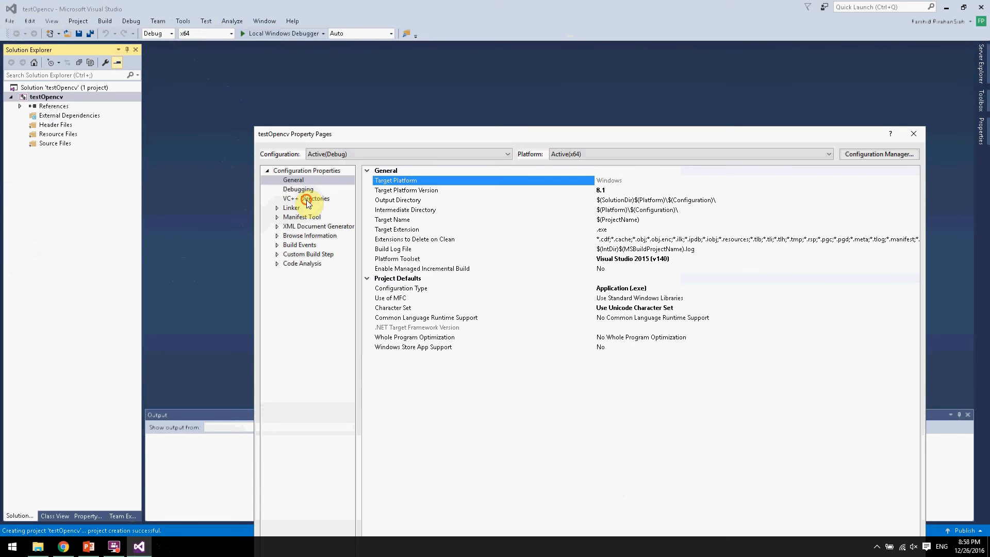
left_click(308, 198)
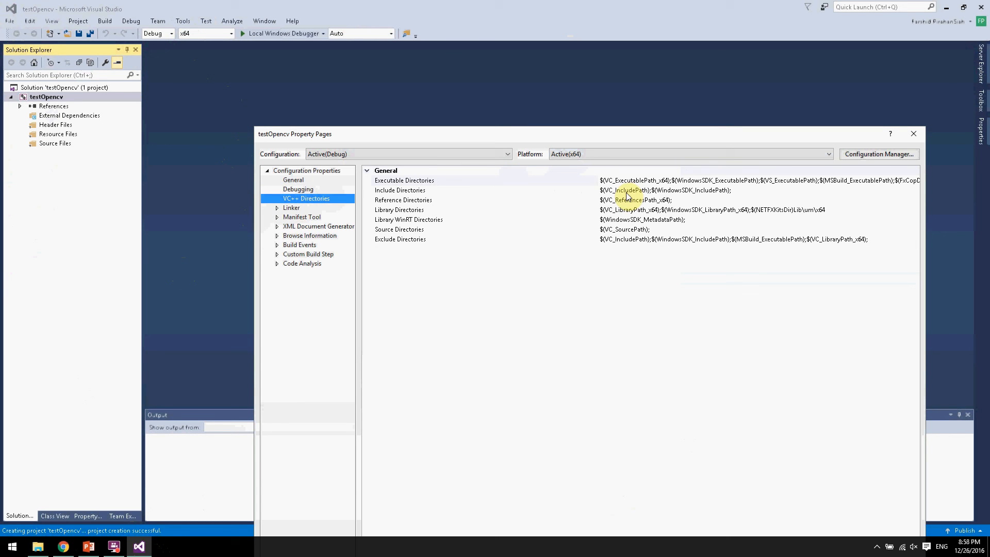
left_click(399, 190)
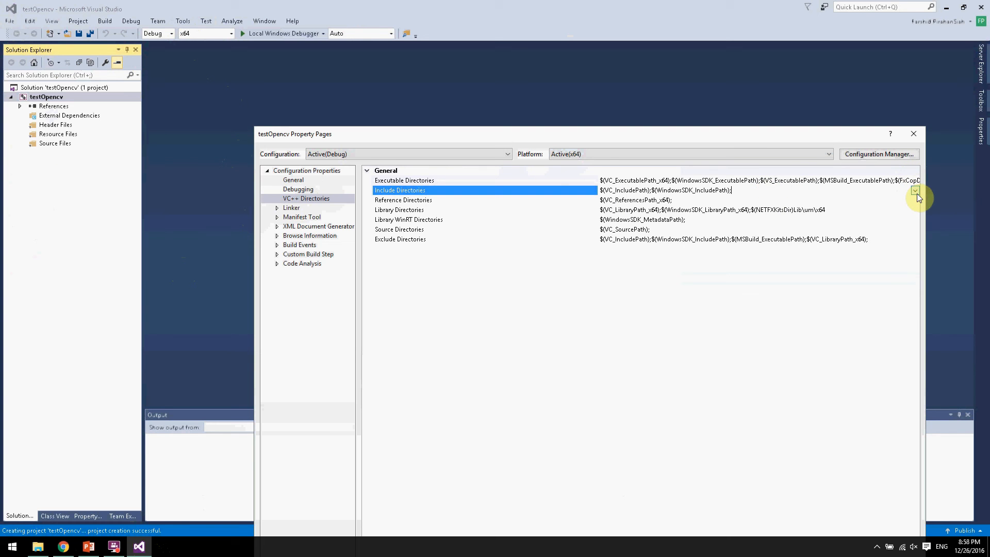
left_click(914, 191)
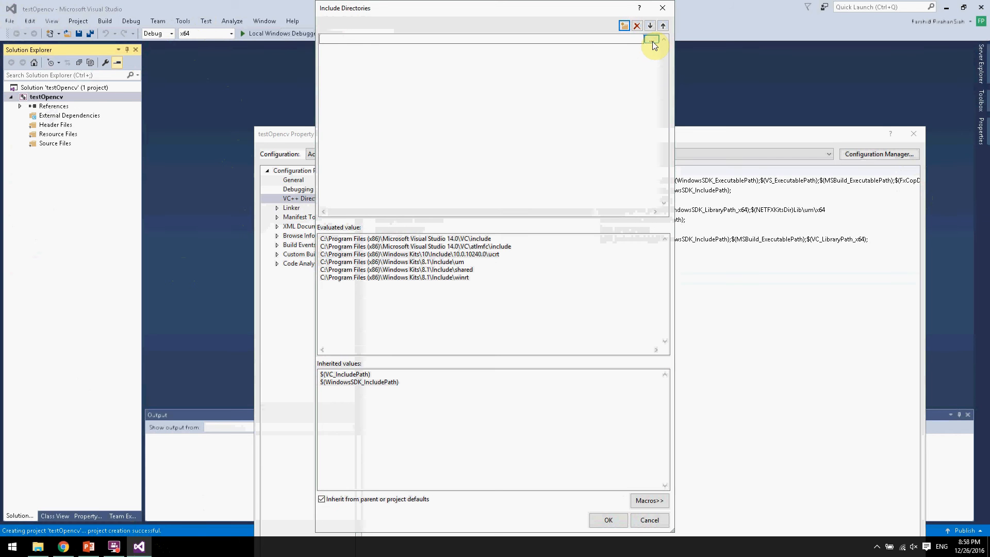
left_click(624, 25)
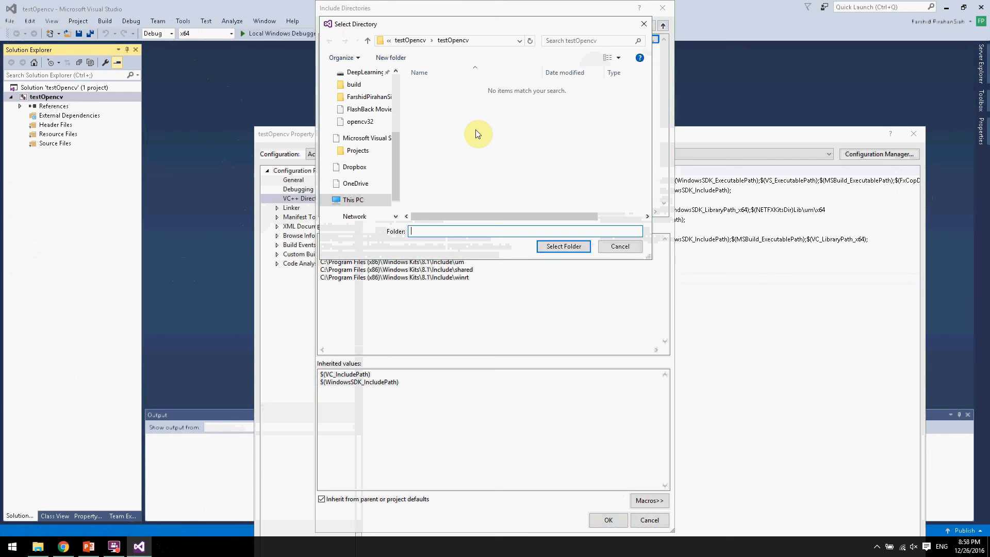
left_click(365, 196)
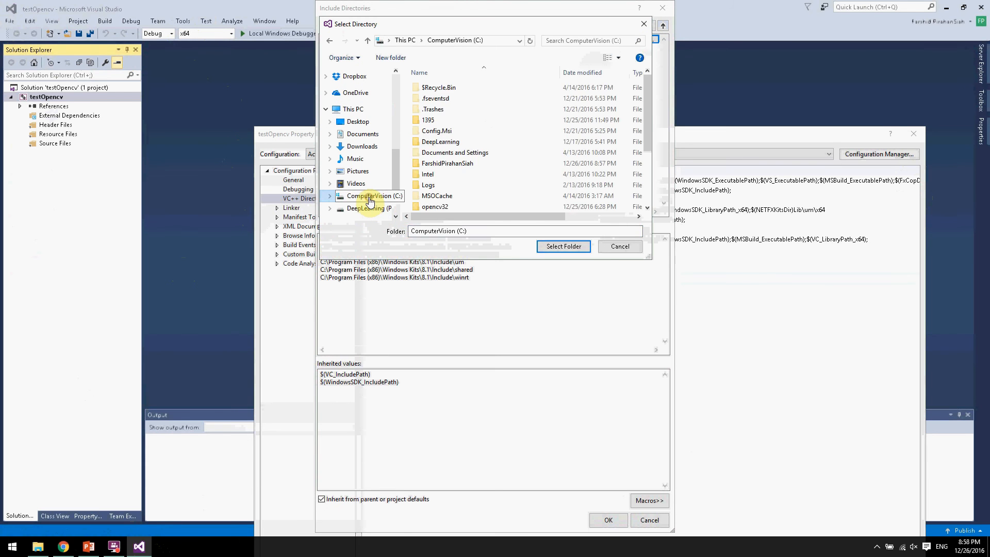
double_click(437, 207)
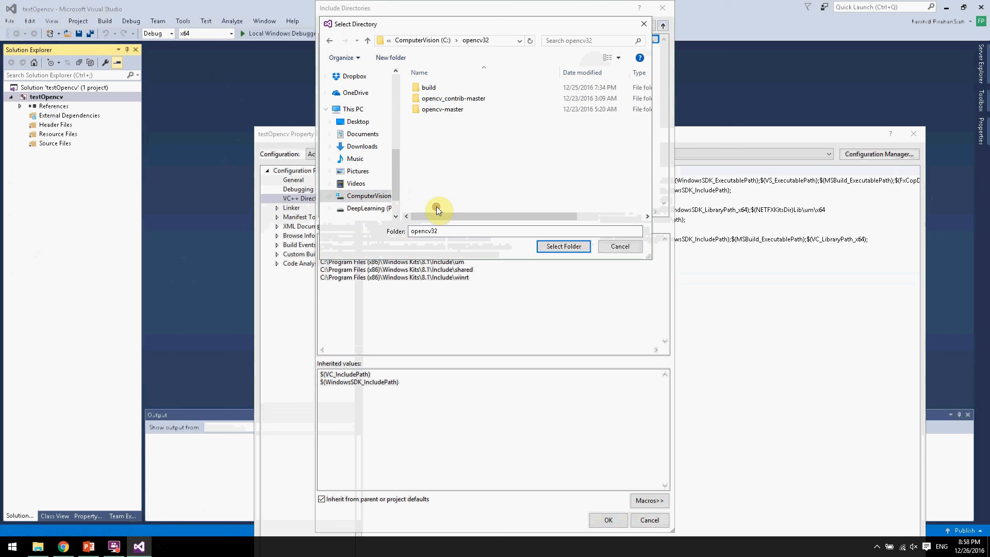
double_click(429, 87)
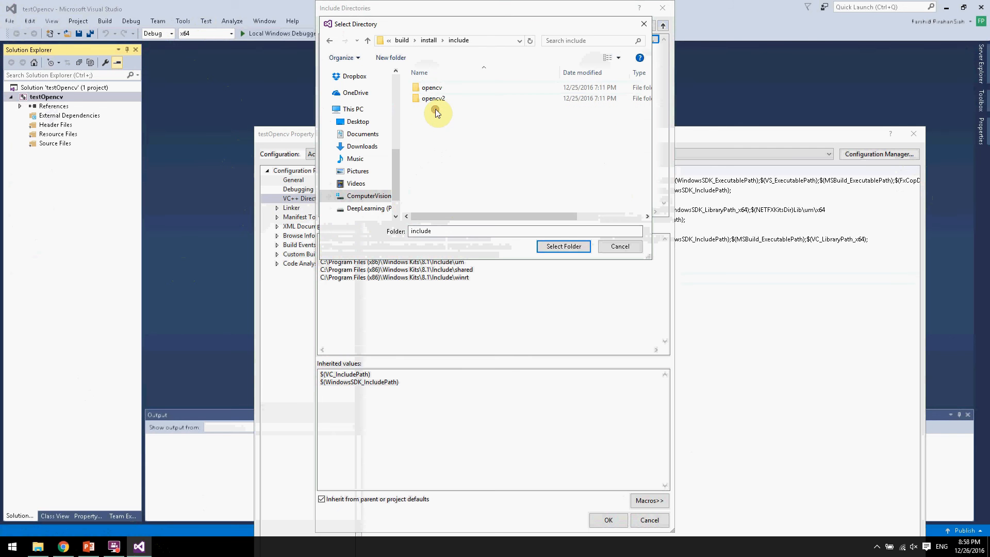
left_click(562, 246)
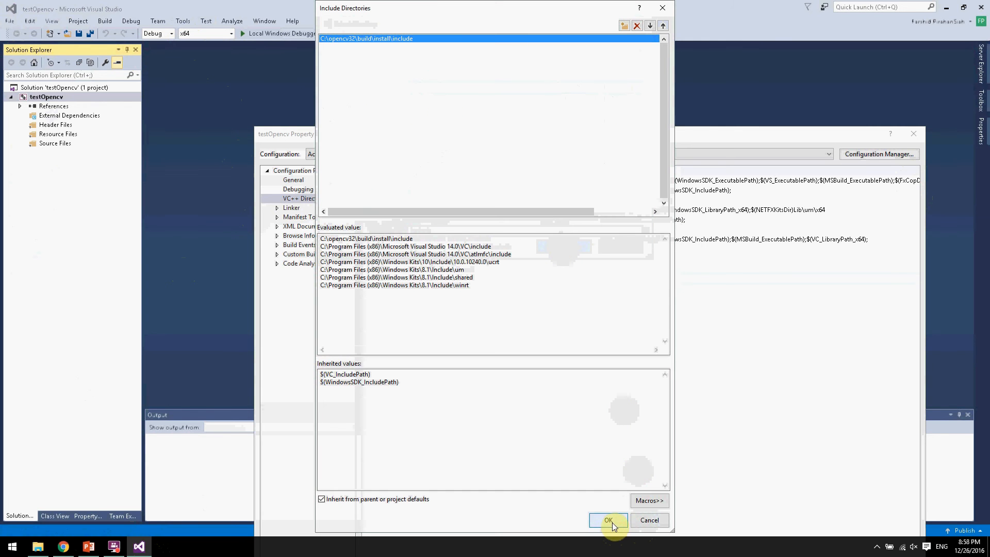
left_click(608, 520)
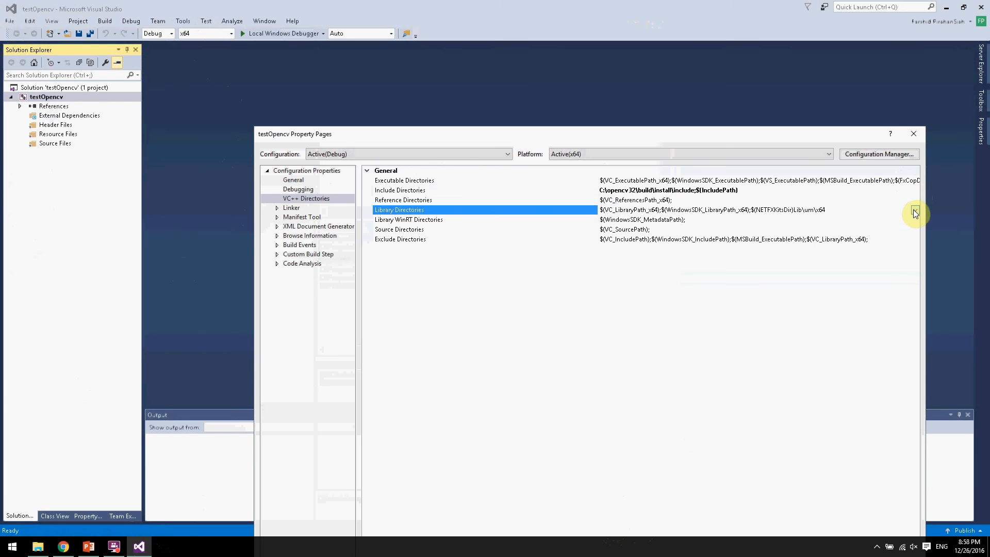
Step: Add C:\opencv32\build\install\x64\vc14\lib as a new Library Directories entry
left_click(914, 213)
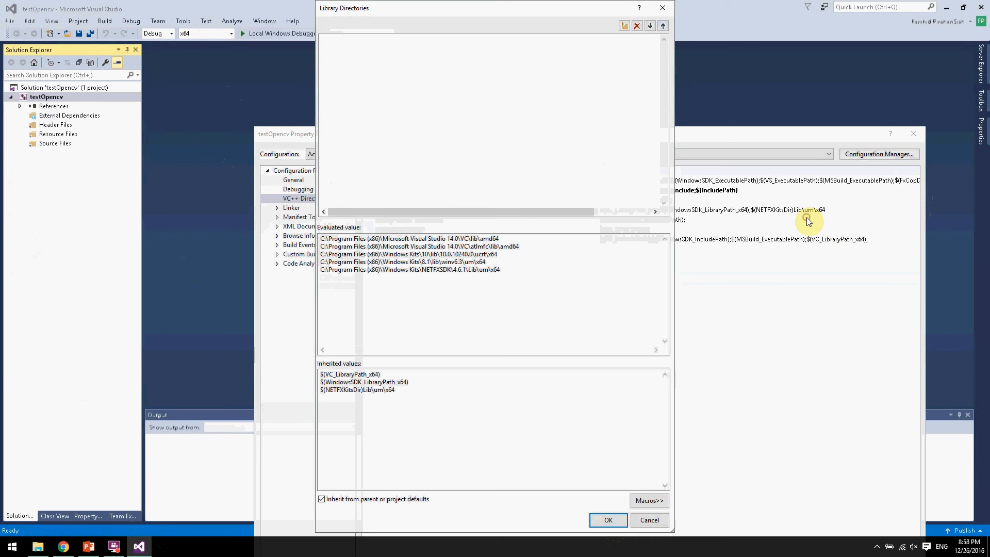
left_click(624, 25)
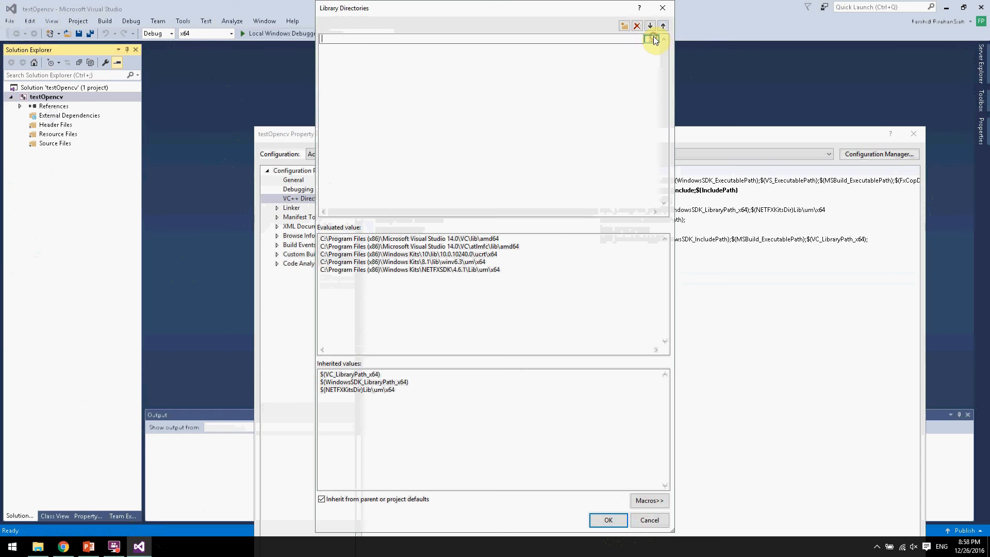
left_click(650, 39)
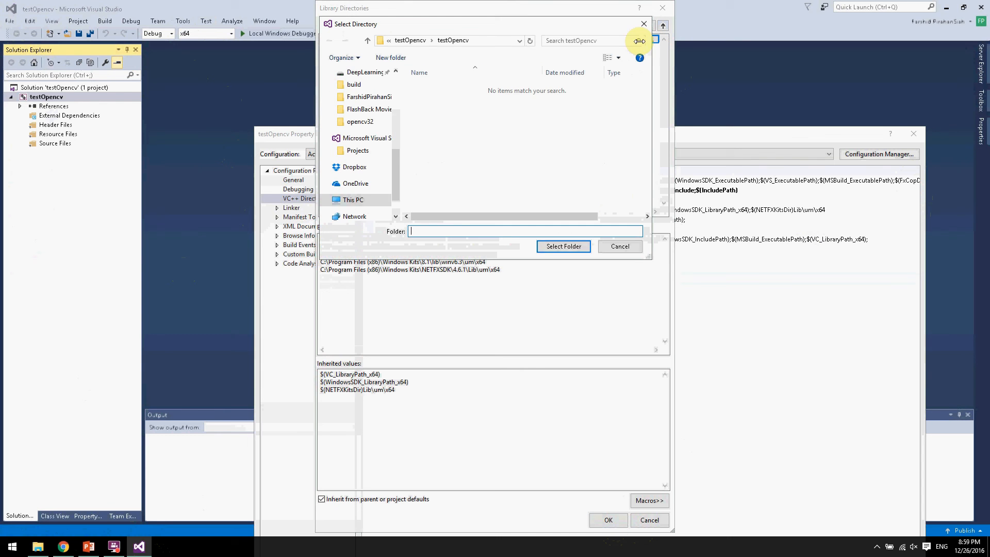
left_click(369, 196)
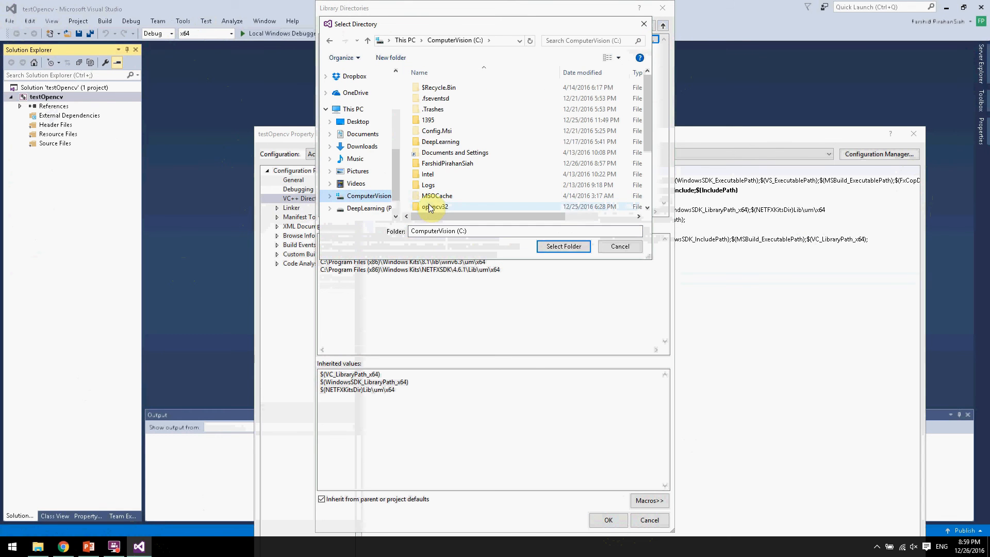
double_click(434, 206)
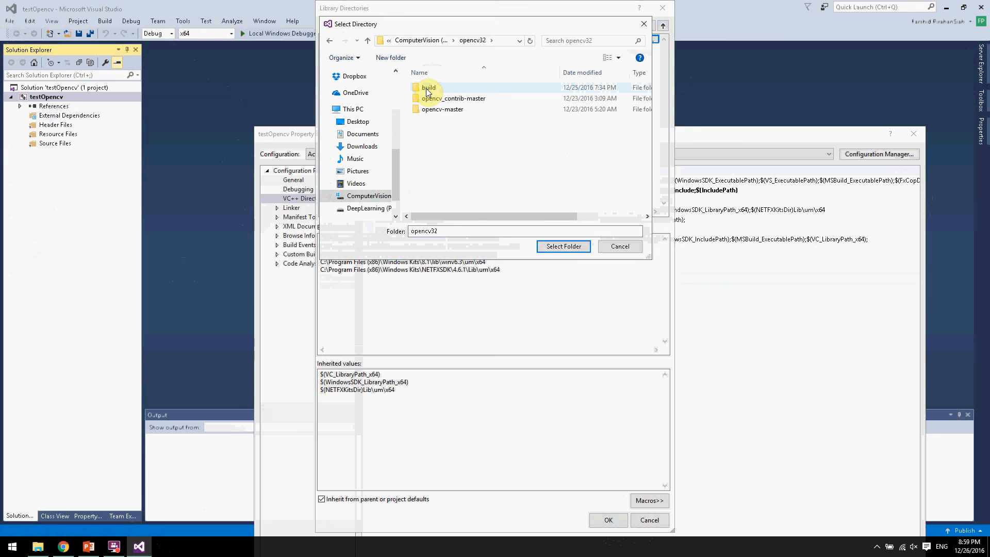
double_click(428, 87)
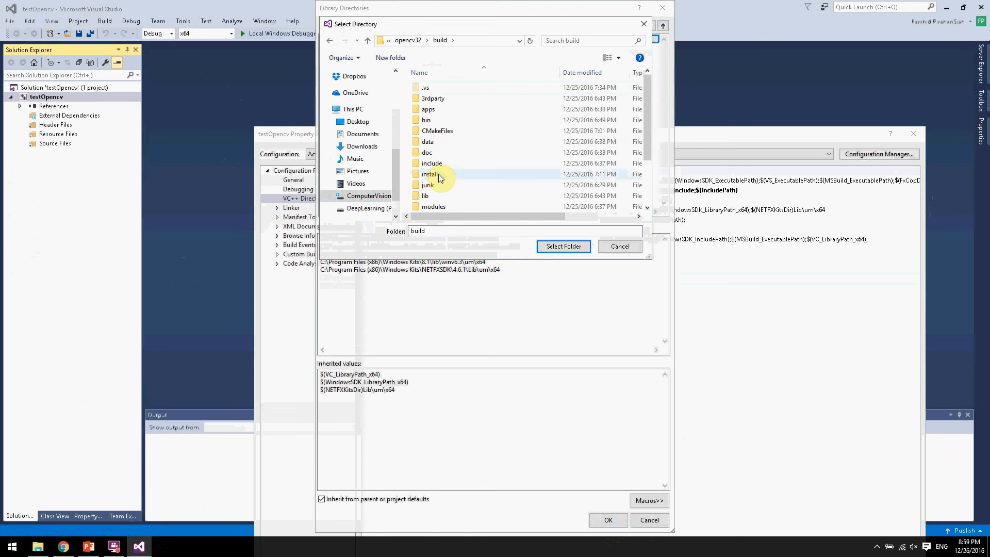
double_click(432, 174)
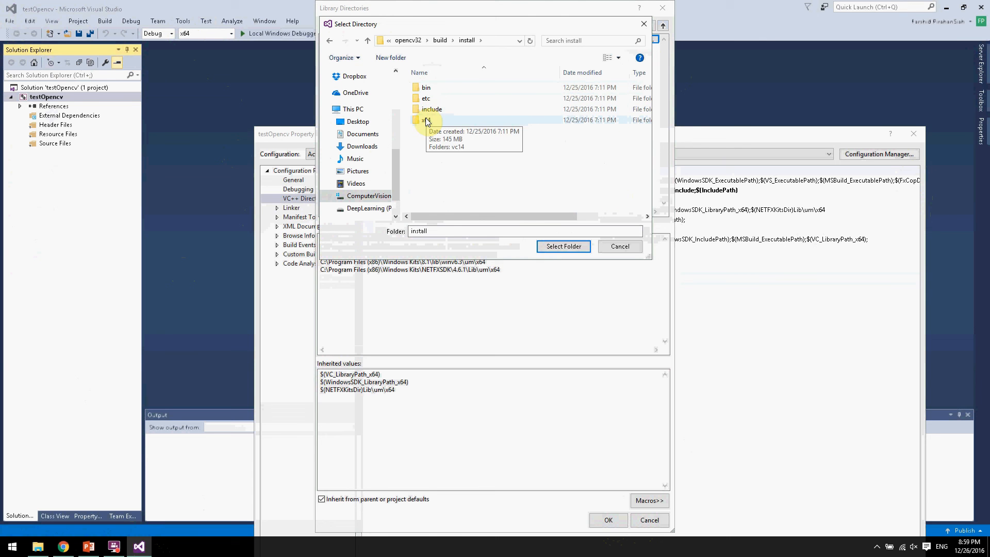
double_click(424, 120)
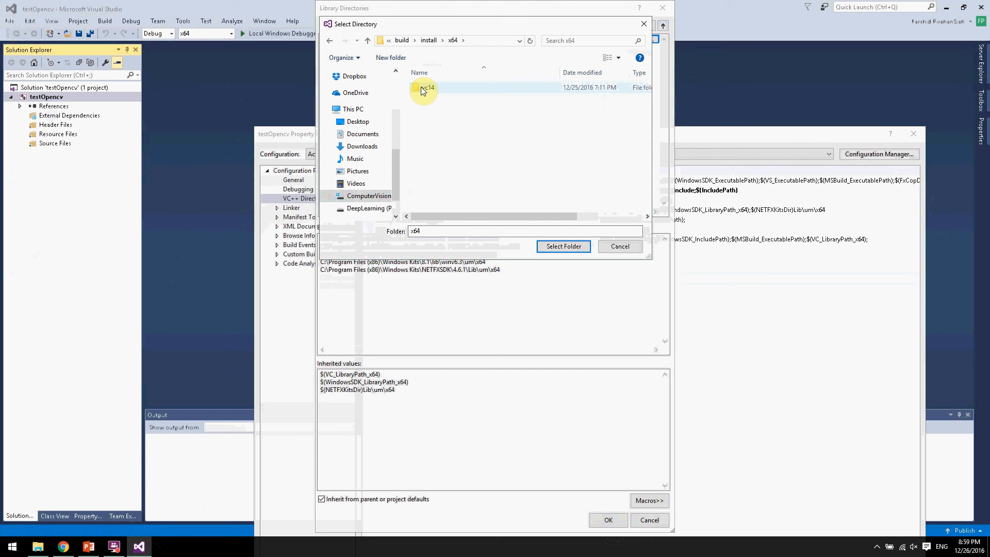
double_click(428, 87)
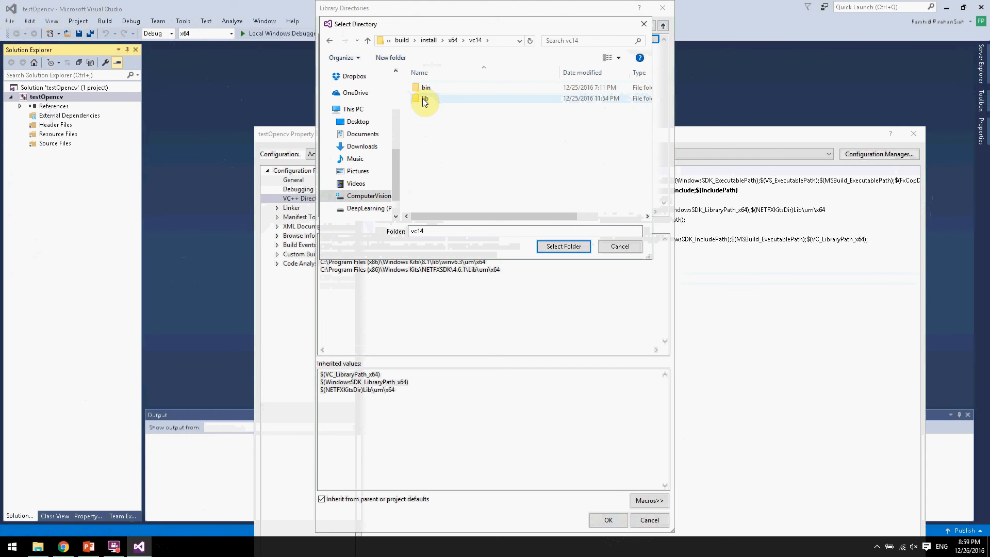
double_click(425, 98)
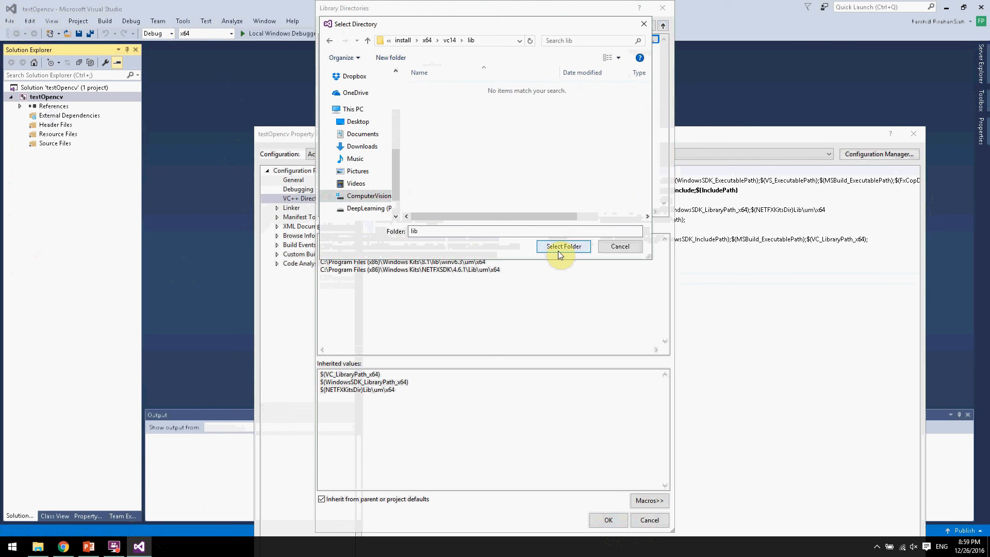
left_click(562, 246)
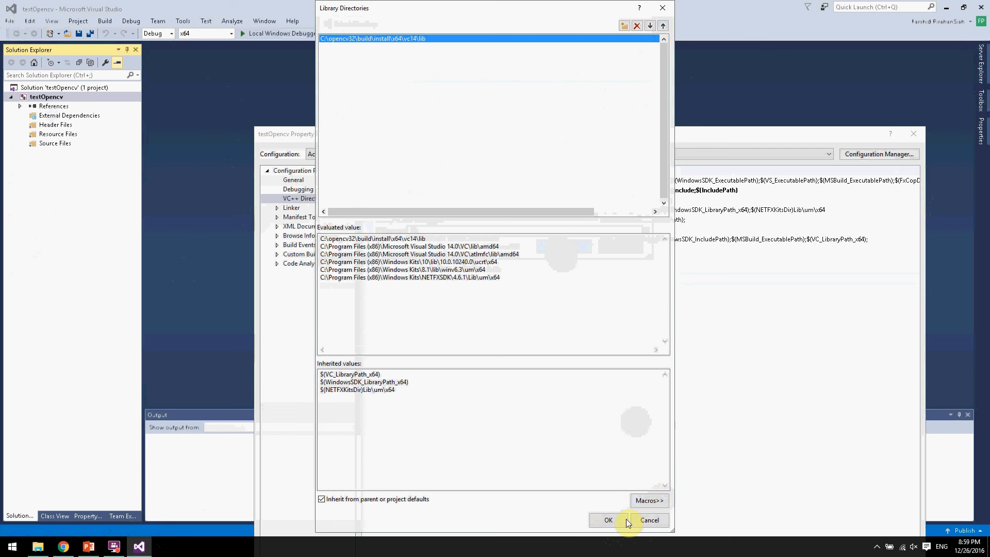
left_click(607, 520)
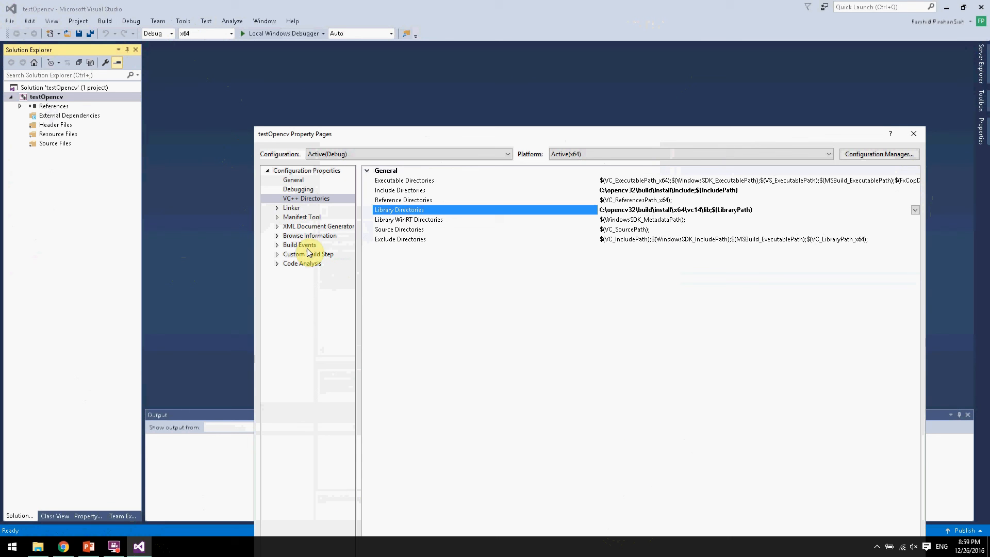
Step: Enter the slide's OpenCV 3.2 debug .lib list in Linker > Input Additional Dependencies, then close Property Pages
left_click(278, 208)
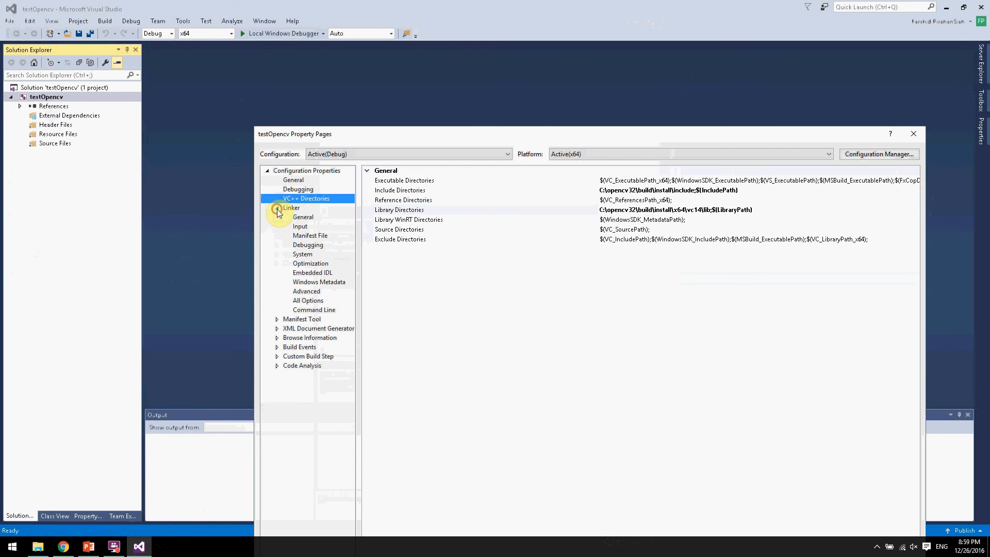
left_click(300, 226)
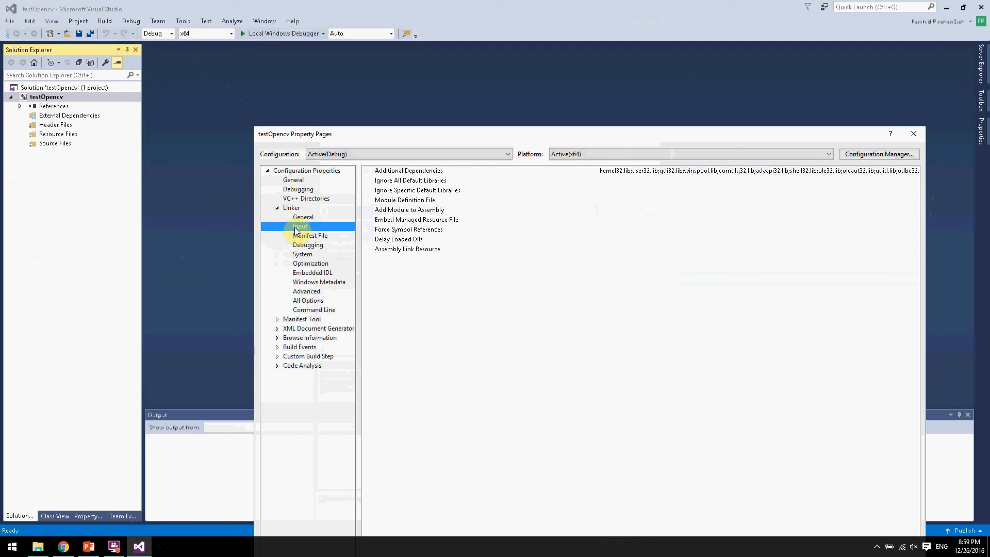
mouse_move(917, 174)
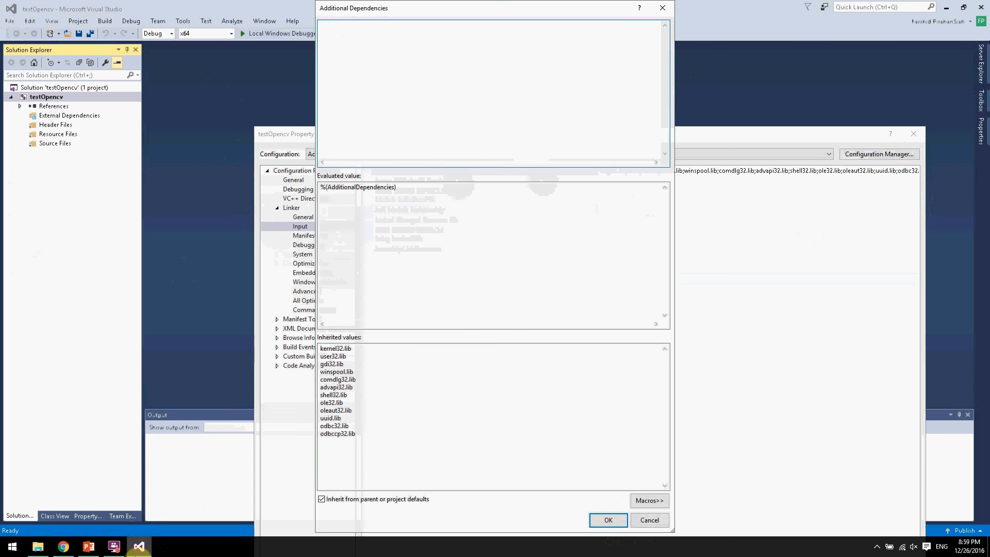
left_click(87, 546)
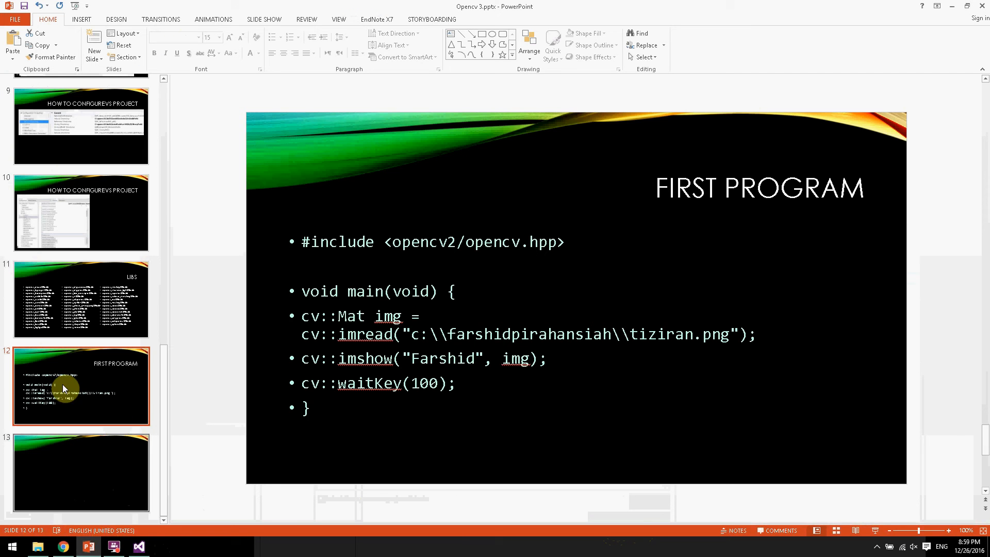
left_click(81, 298)
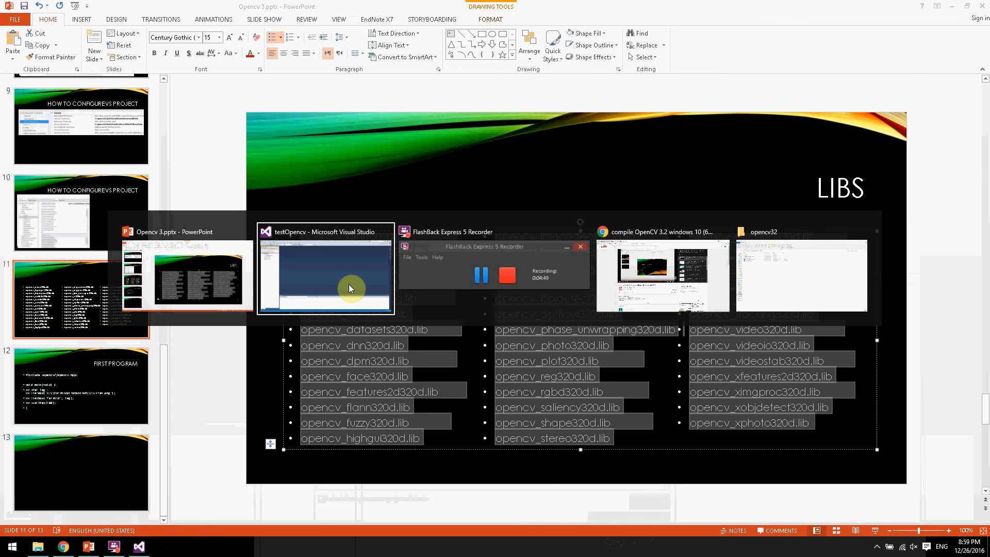
left_click(325, 272)
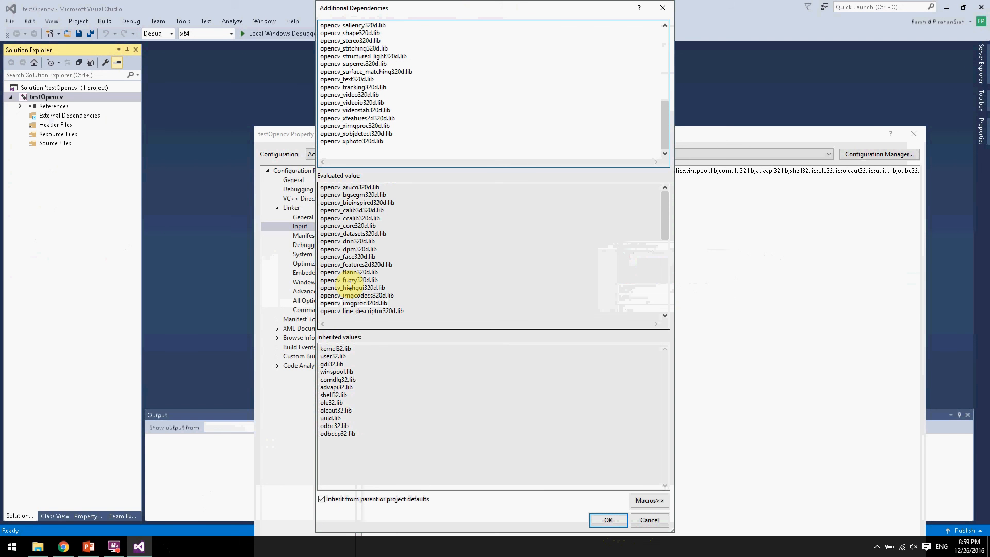
left_click(606, 520)
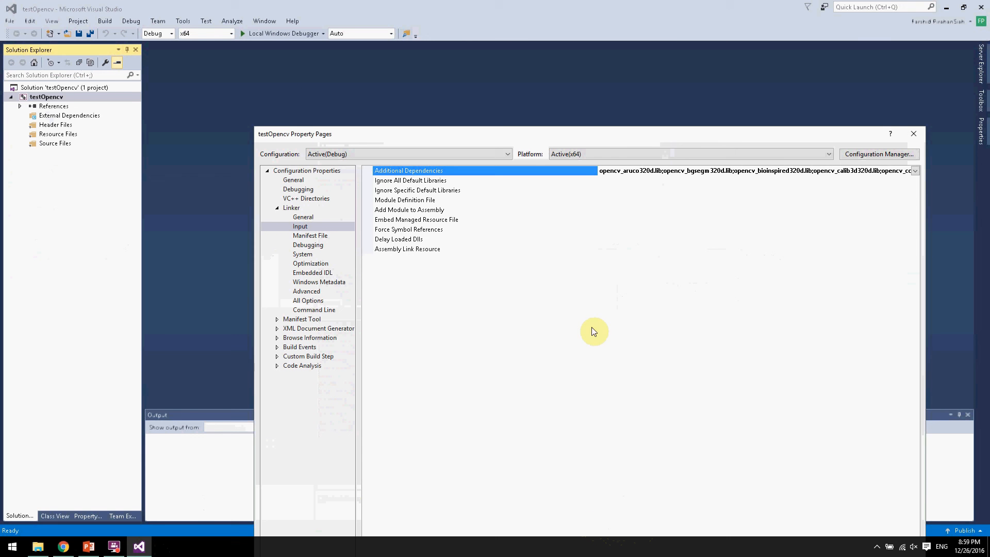
mouse_move(605, 136)
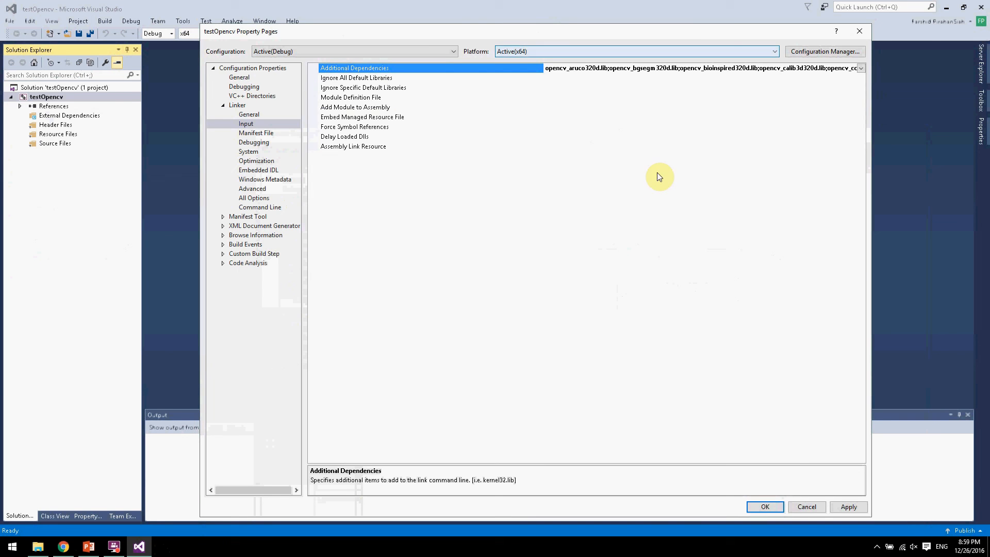
left_click(764, 506)
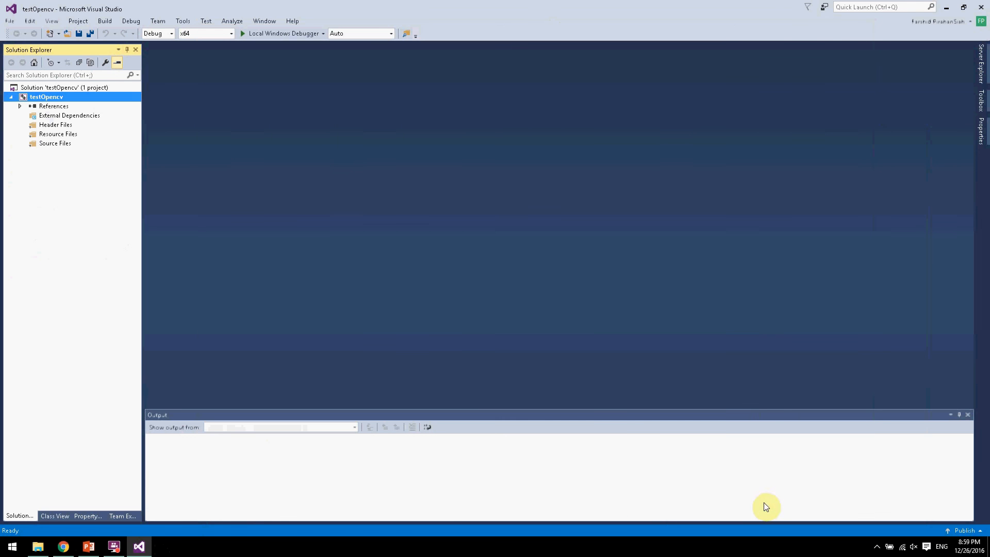
Step: Add an empty C++ file, Source.cpp, under testOpencv's Source Files folder
left_click(55, 143)
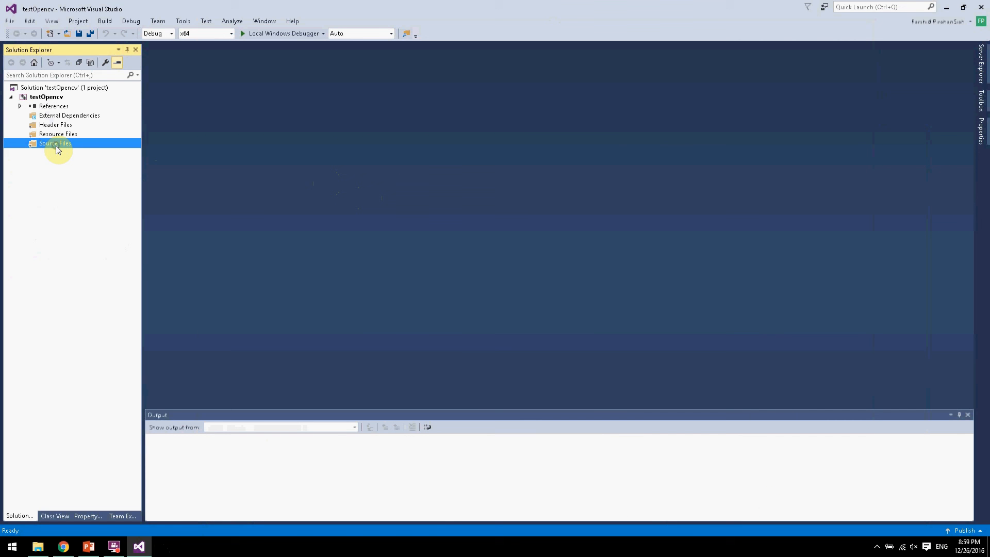
right_click(54, 143)
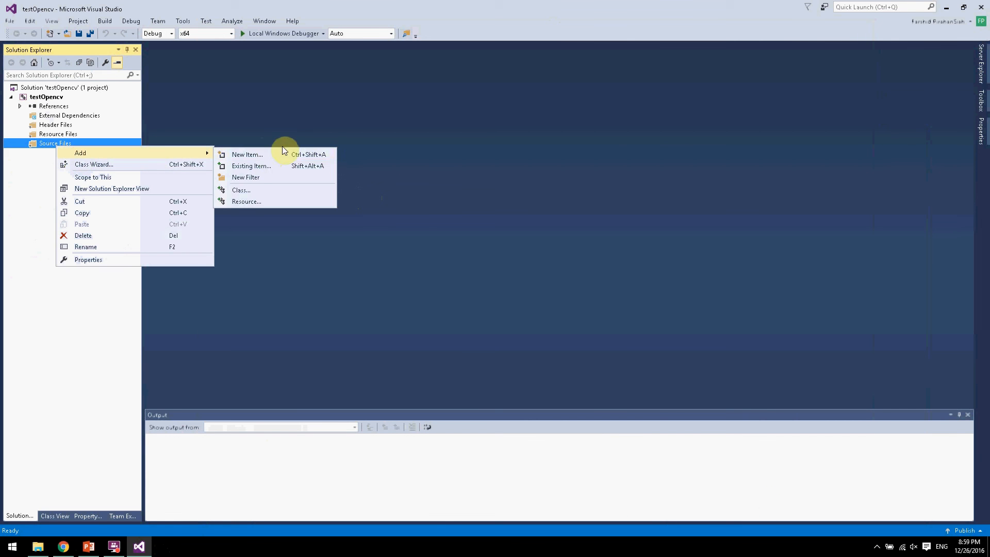
left_click(247, 154)
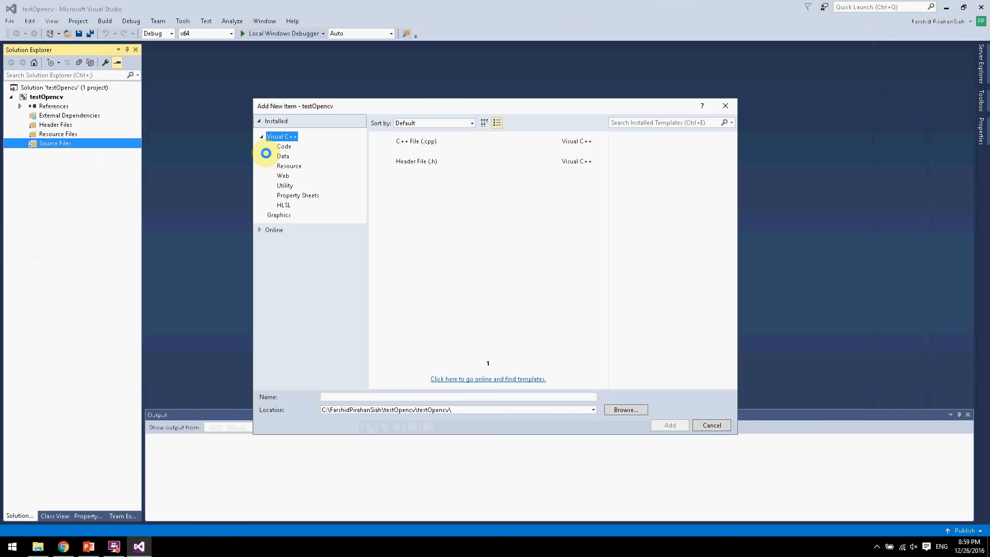
left_click(710, 425)
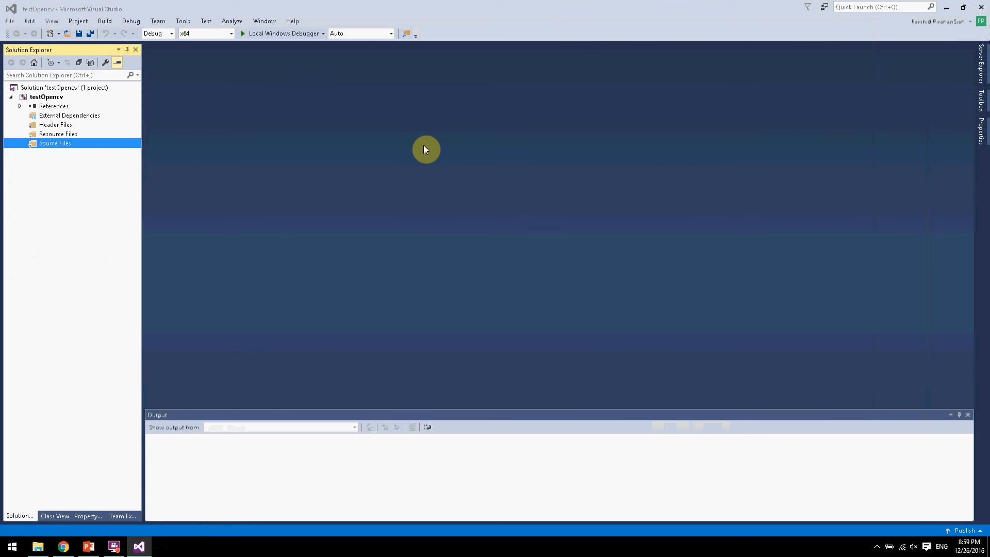
mouse_move(278, 345)
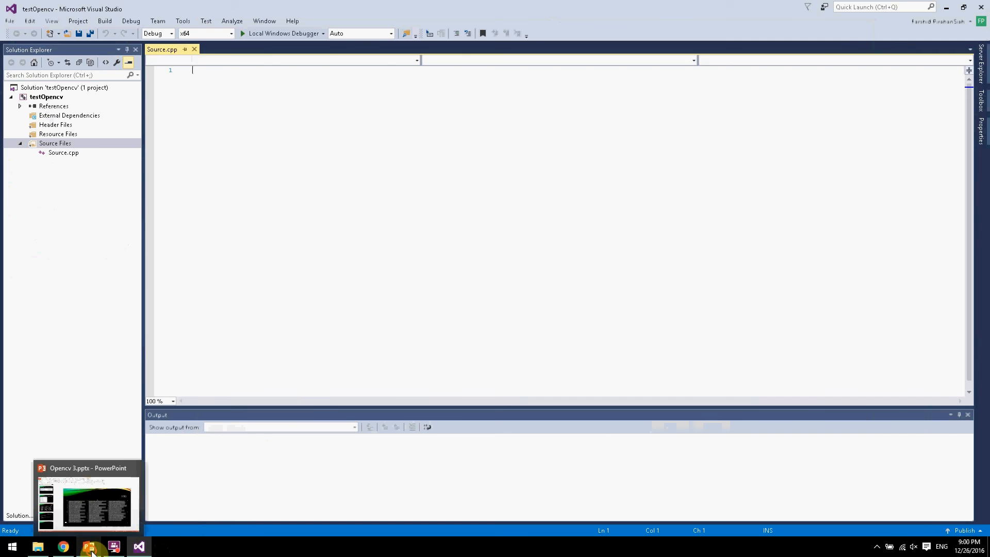
left_click(88, 498)
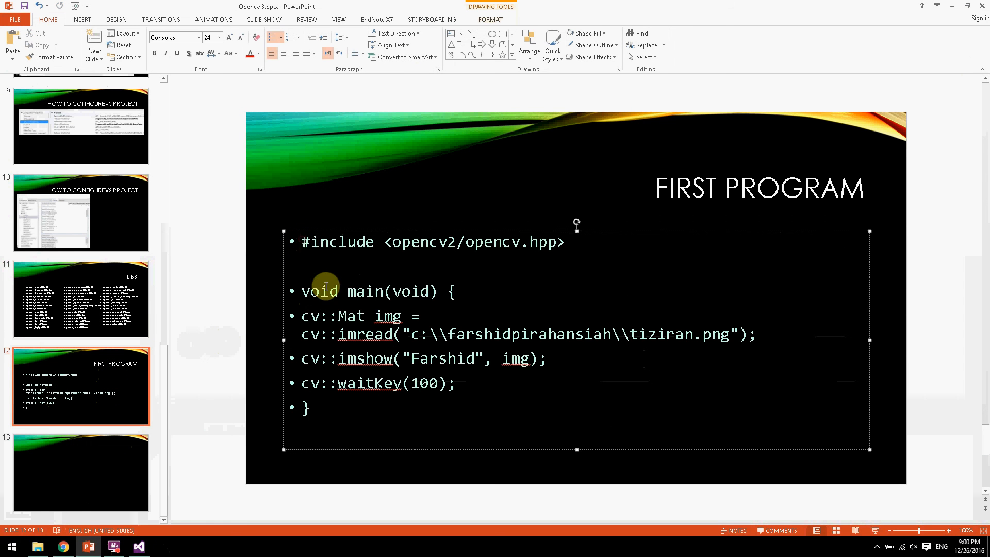
Step: Select the First Program code box on PowerPoint slide 12 for copying
left_click(138, 546)
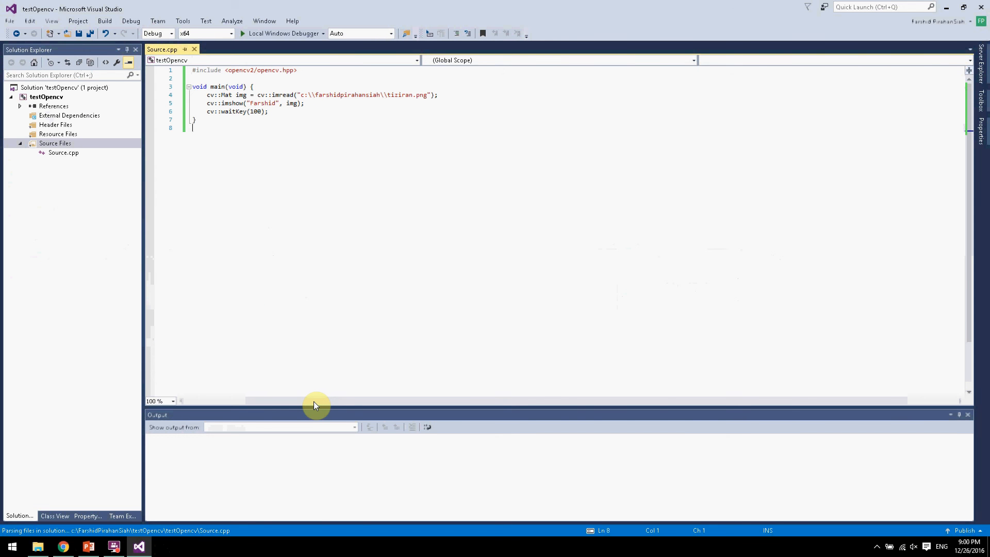
mouse_move(313, 394)
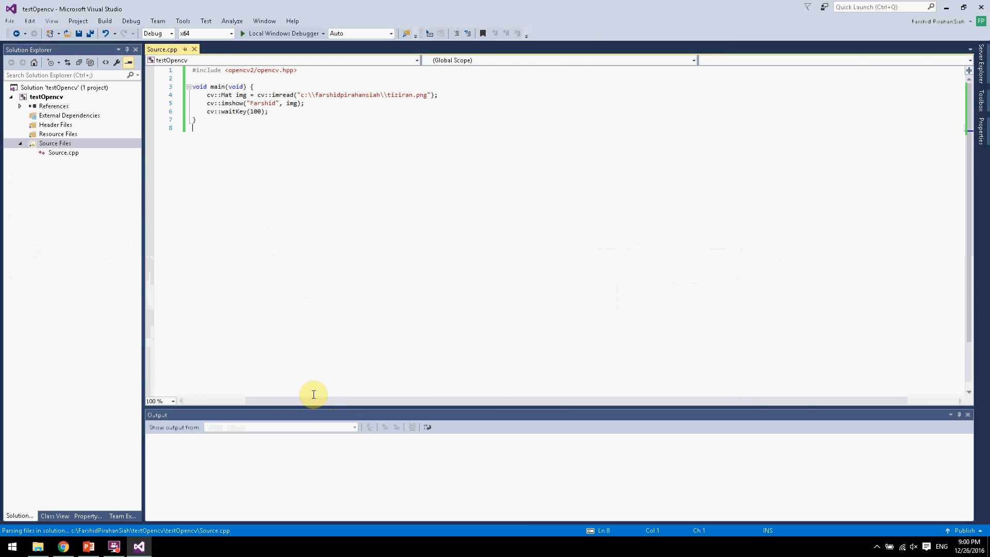
mouse_move(265, 21)
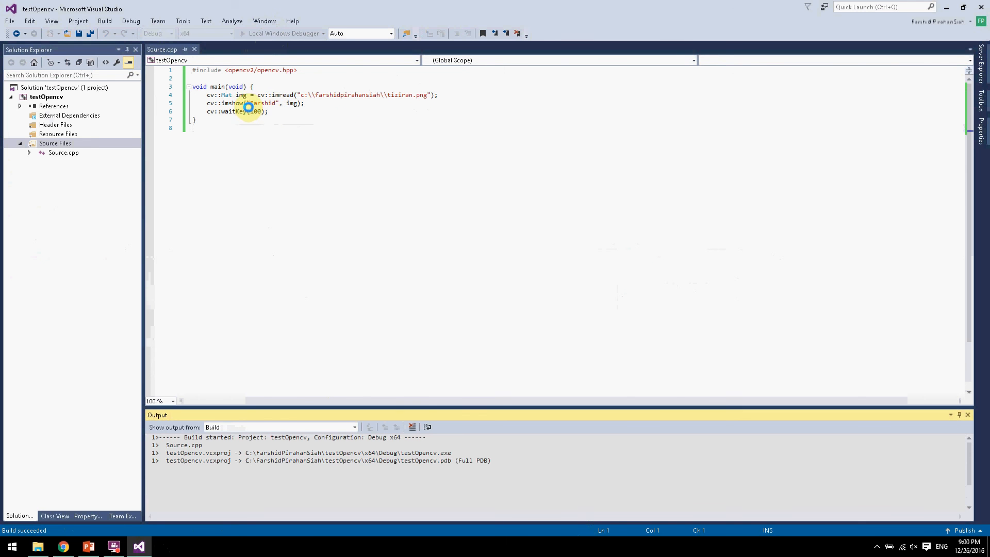
mouse_move(298, 103)
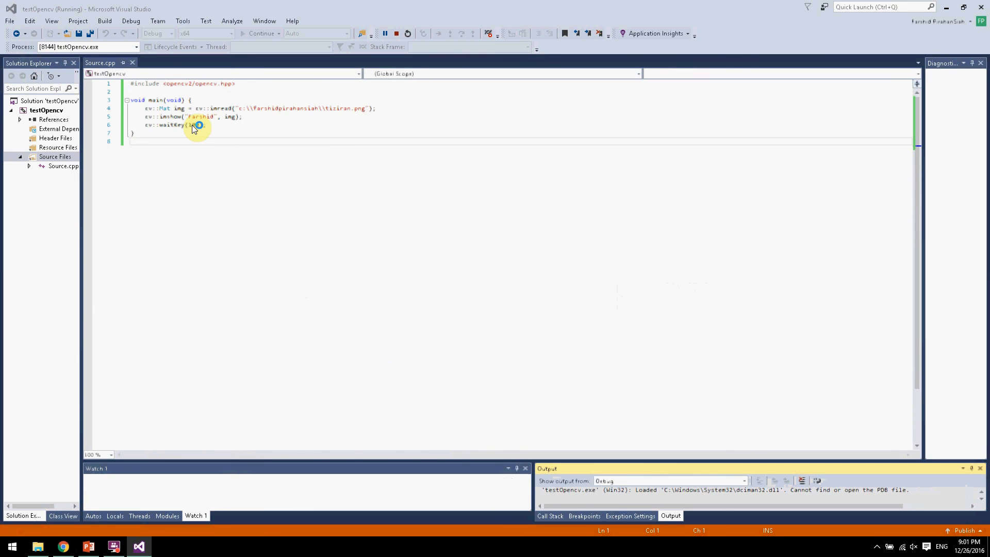
Step: Run testOpencv with the Local Windows Debugger until it exits with code 0
left_click(396, 34)
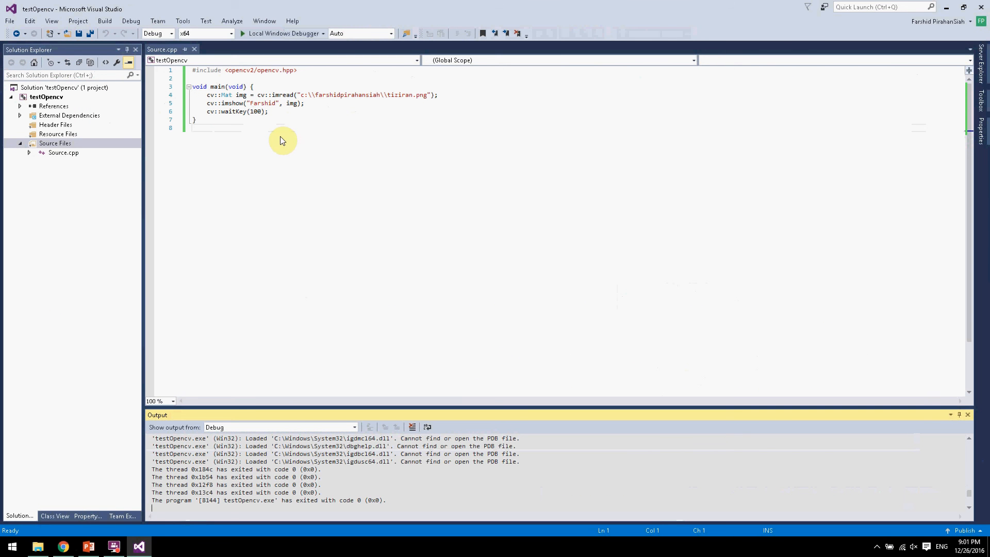